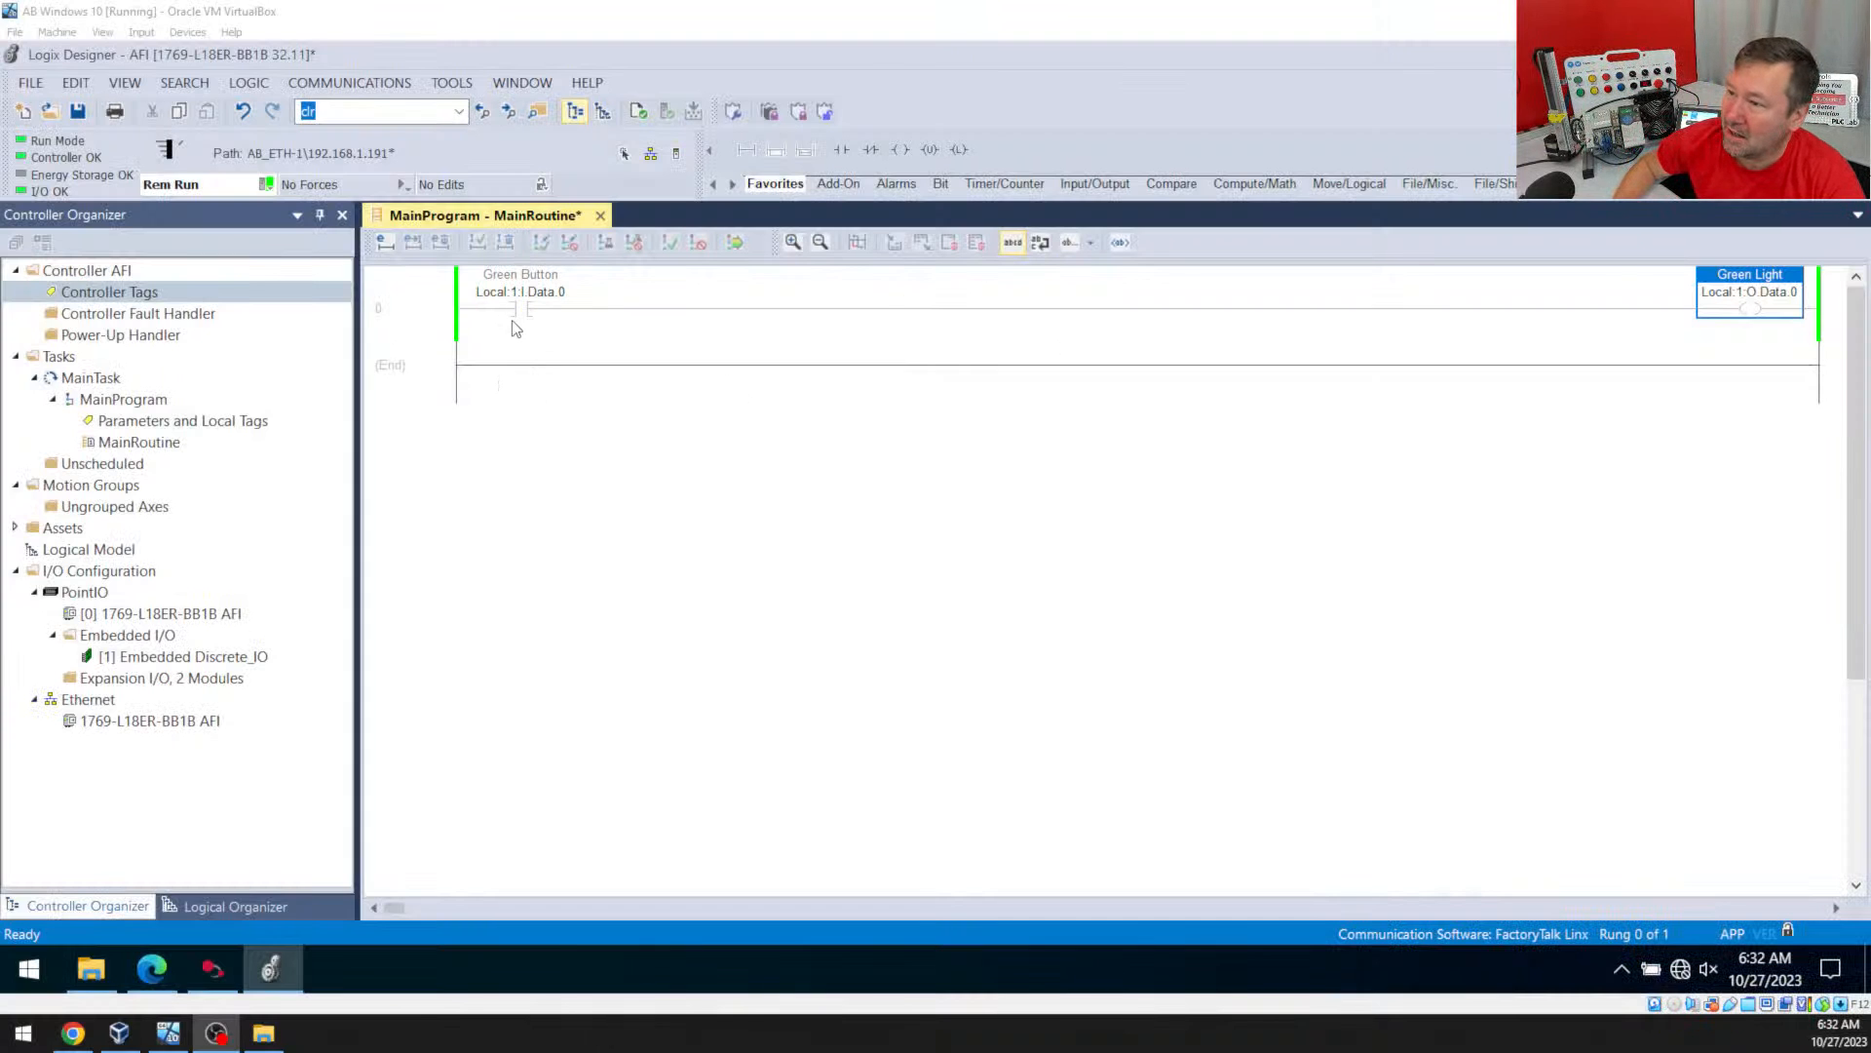
# Add a new top rung with an XIC on Local:1:I.Data.1 driving an OTE on Local:1:O.Data.0
pyautogui.click(515, 308)
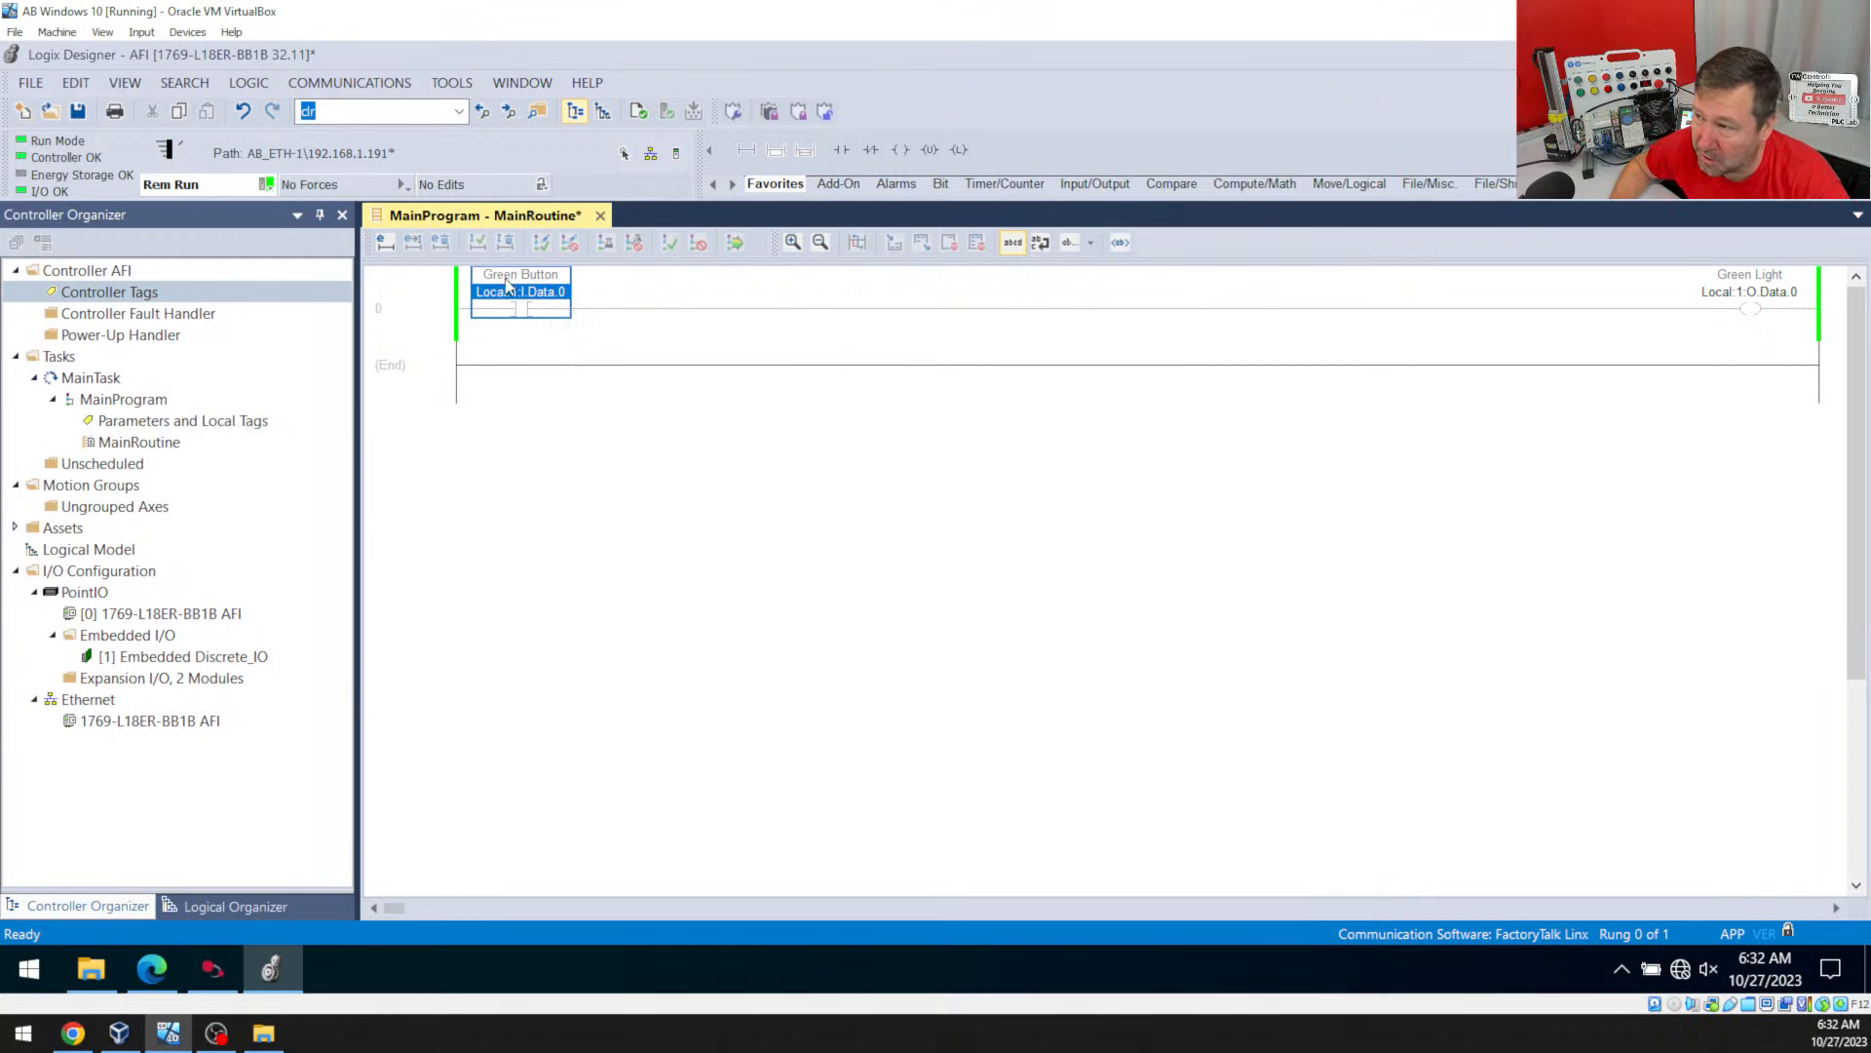
pyautogui.moveTo(544, 292)
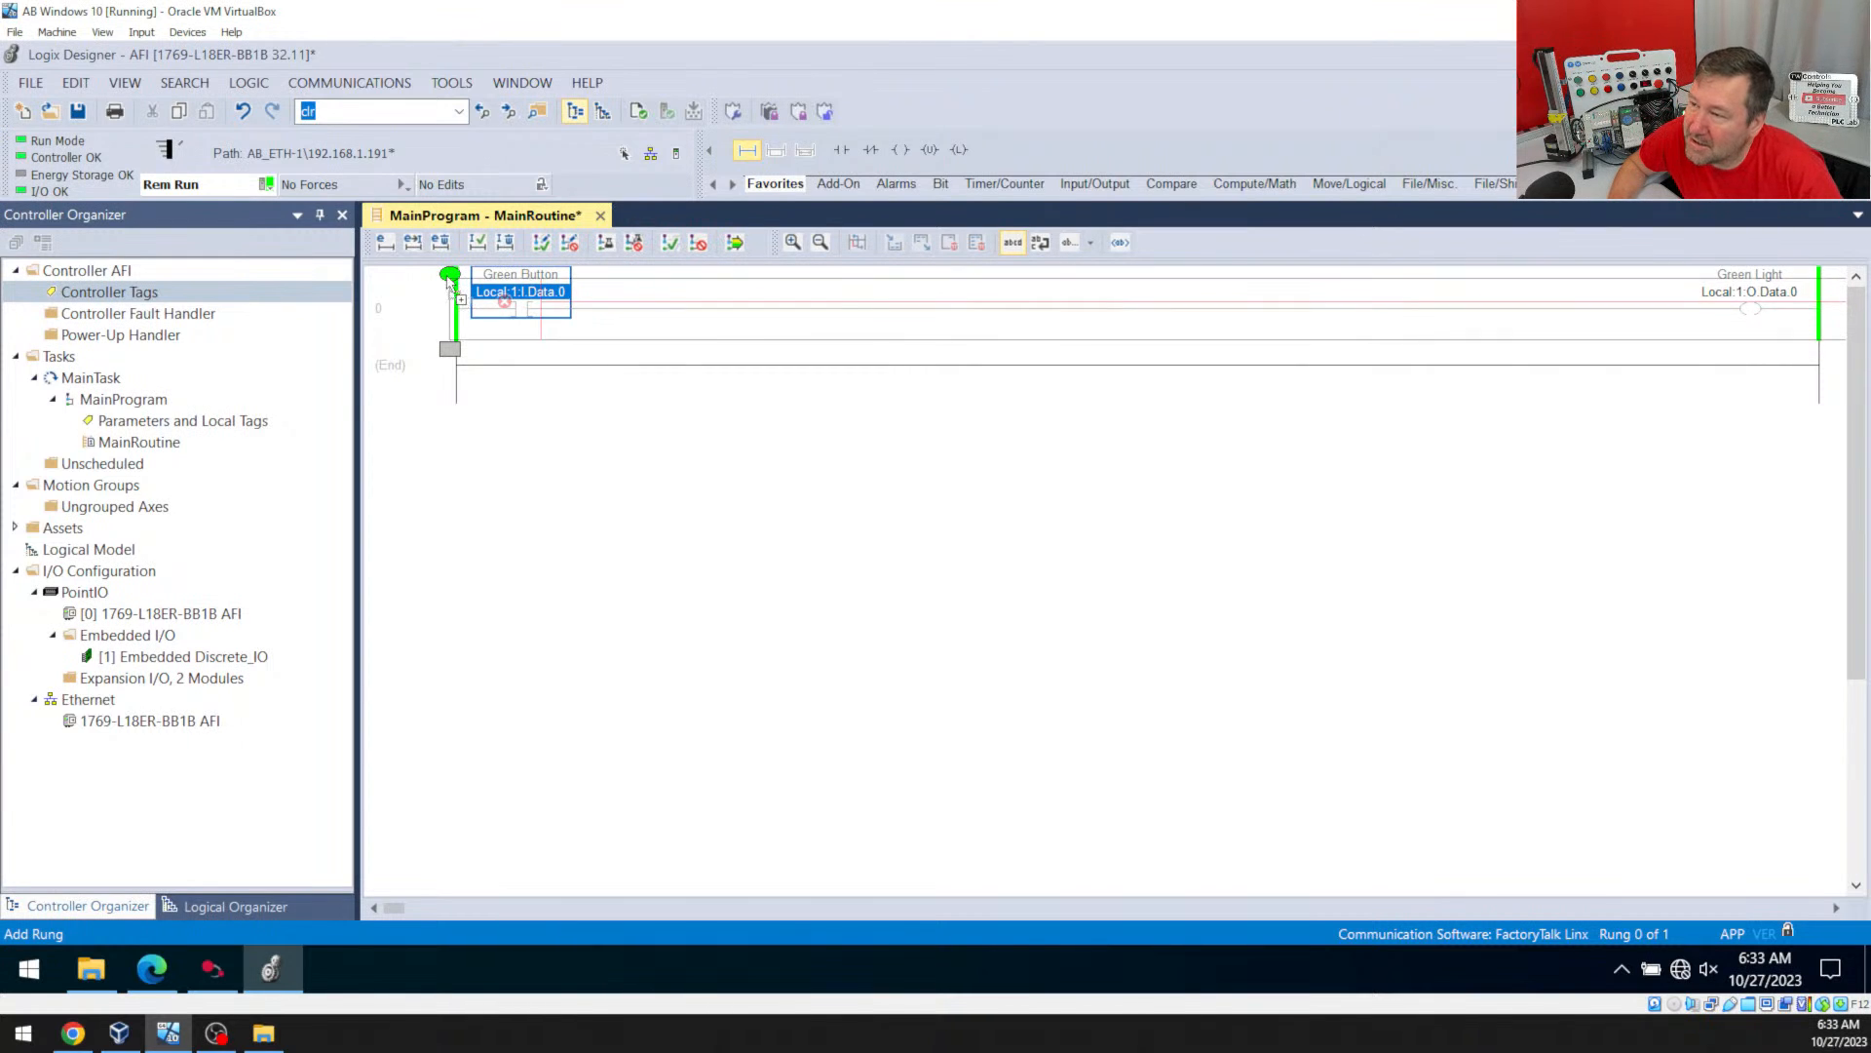
pyautogui.click(841, 149)
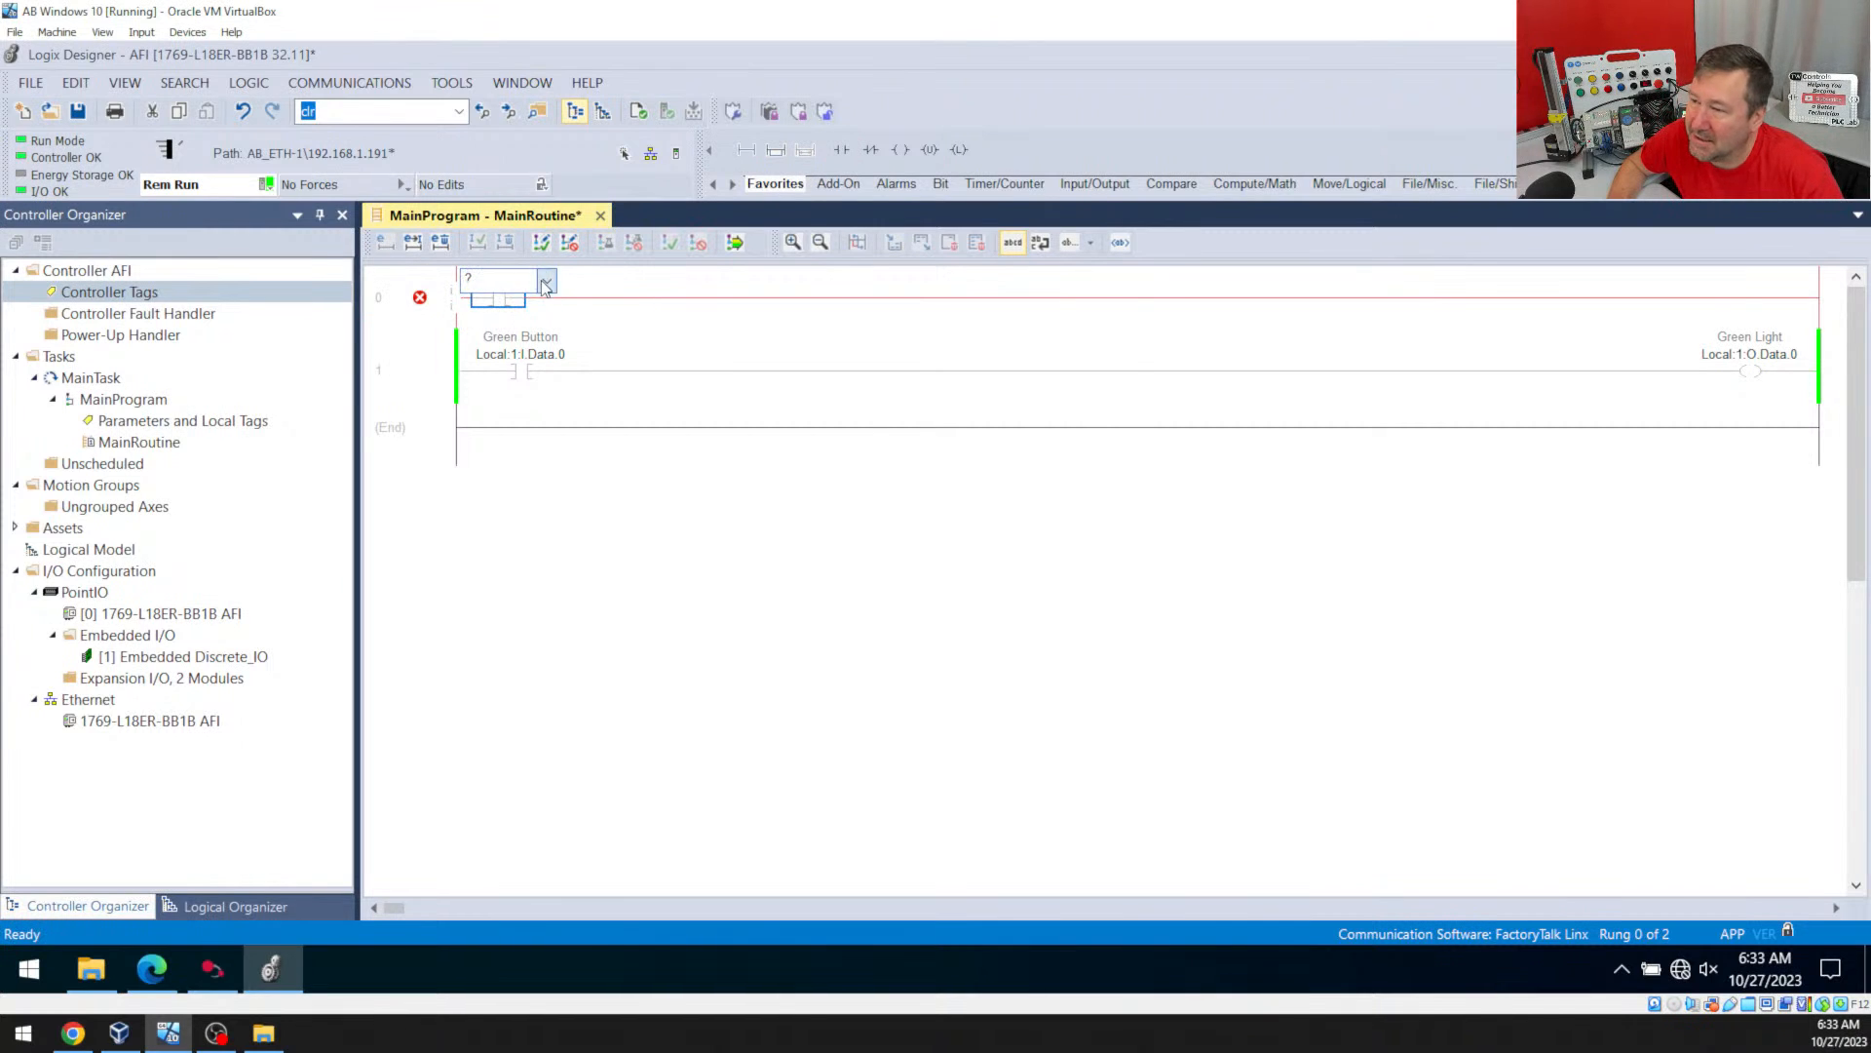
pyautogui.click(546, 279)
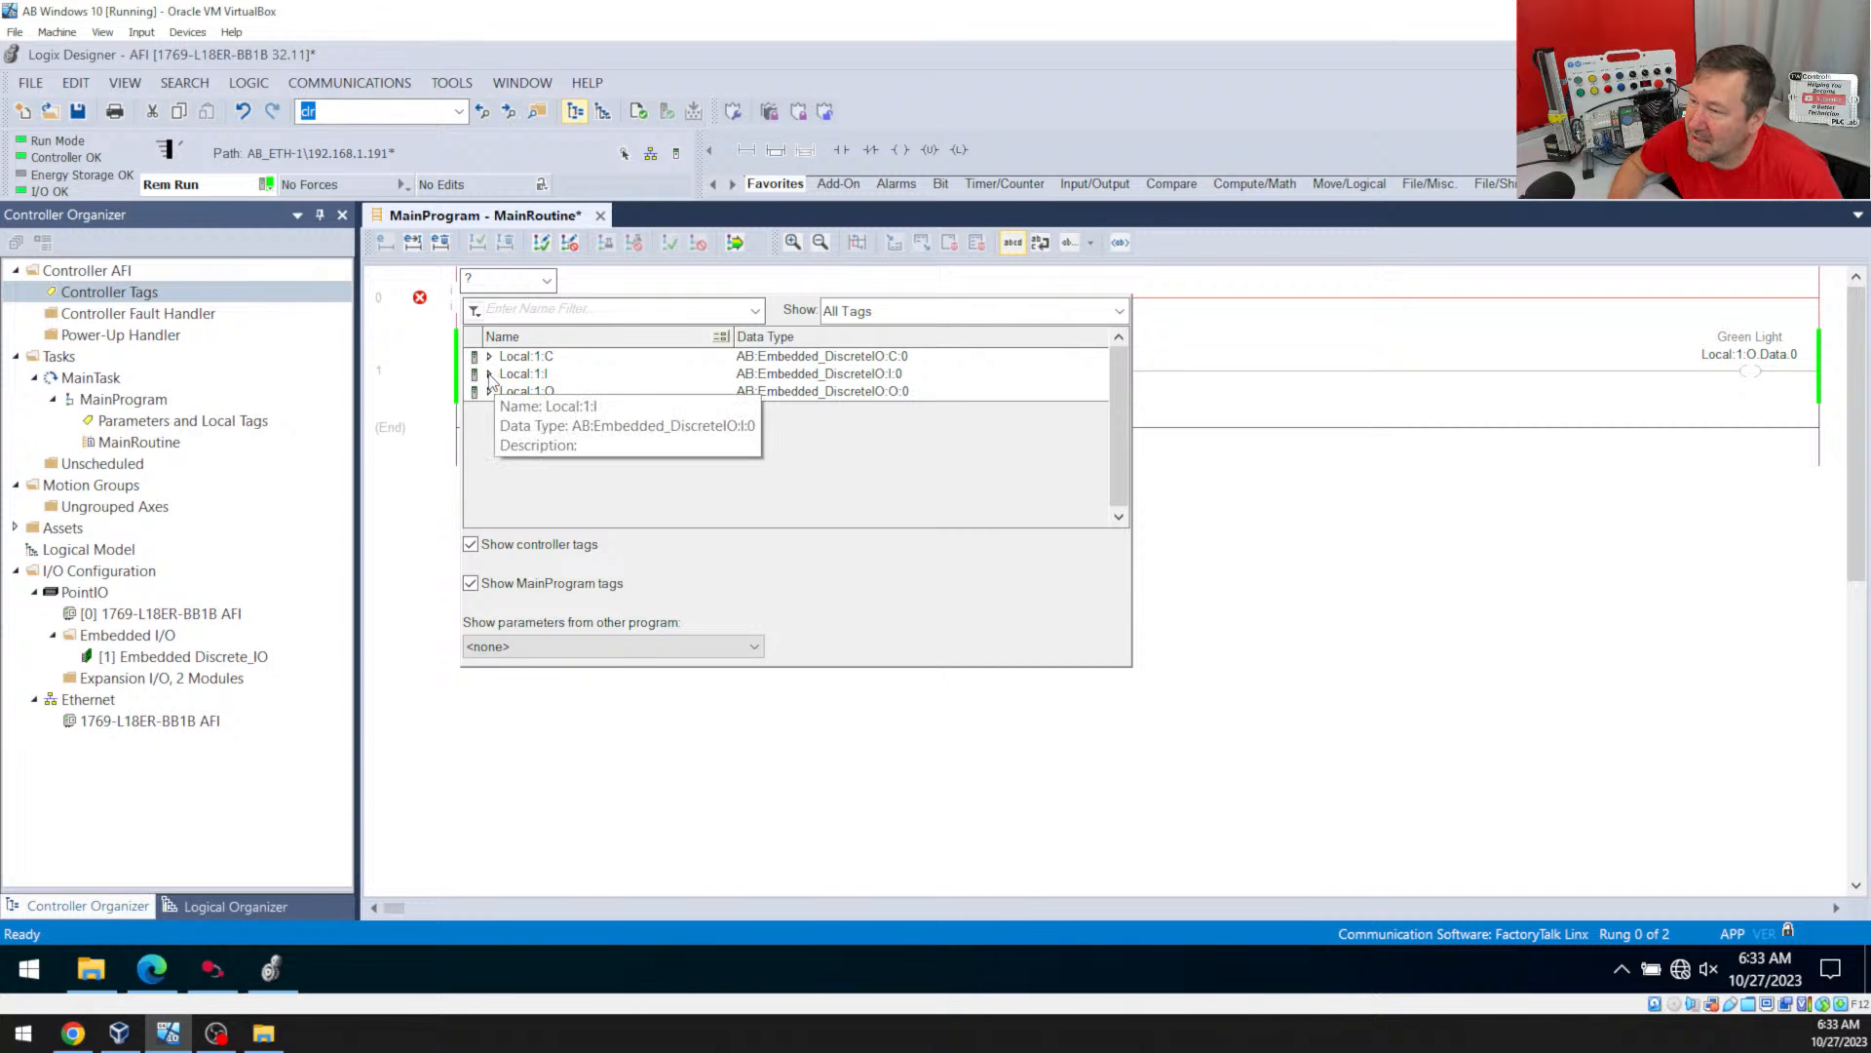
pyautogui.click(488, 374)
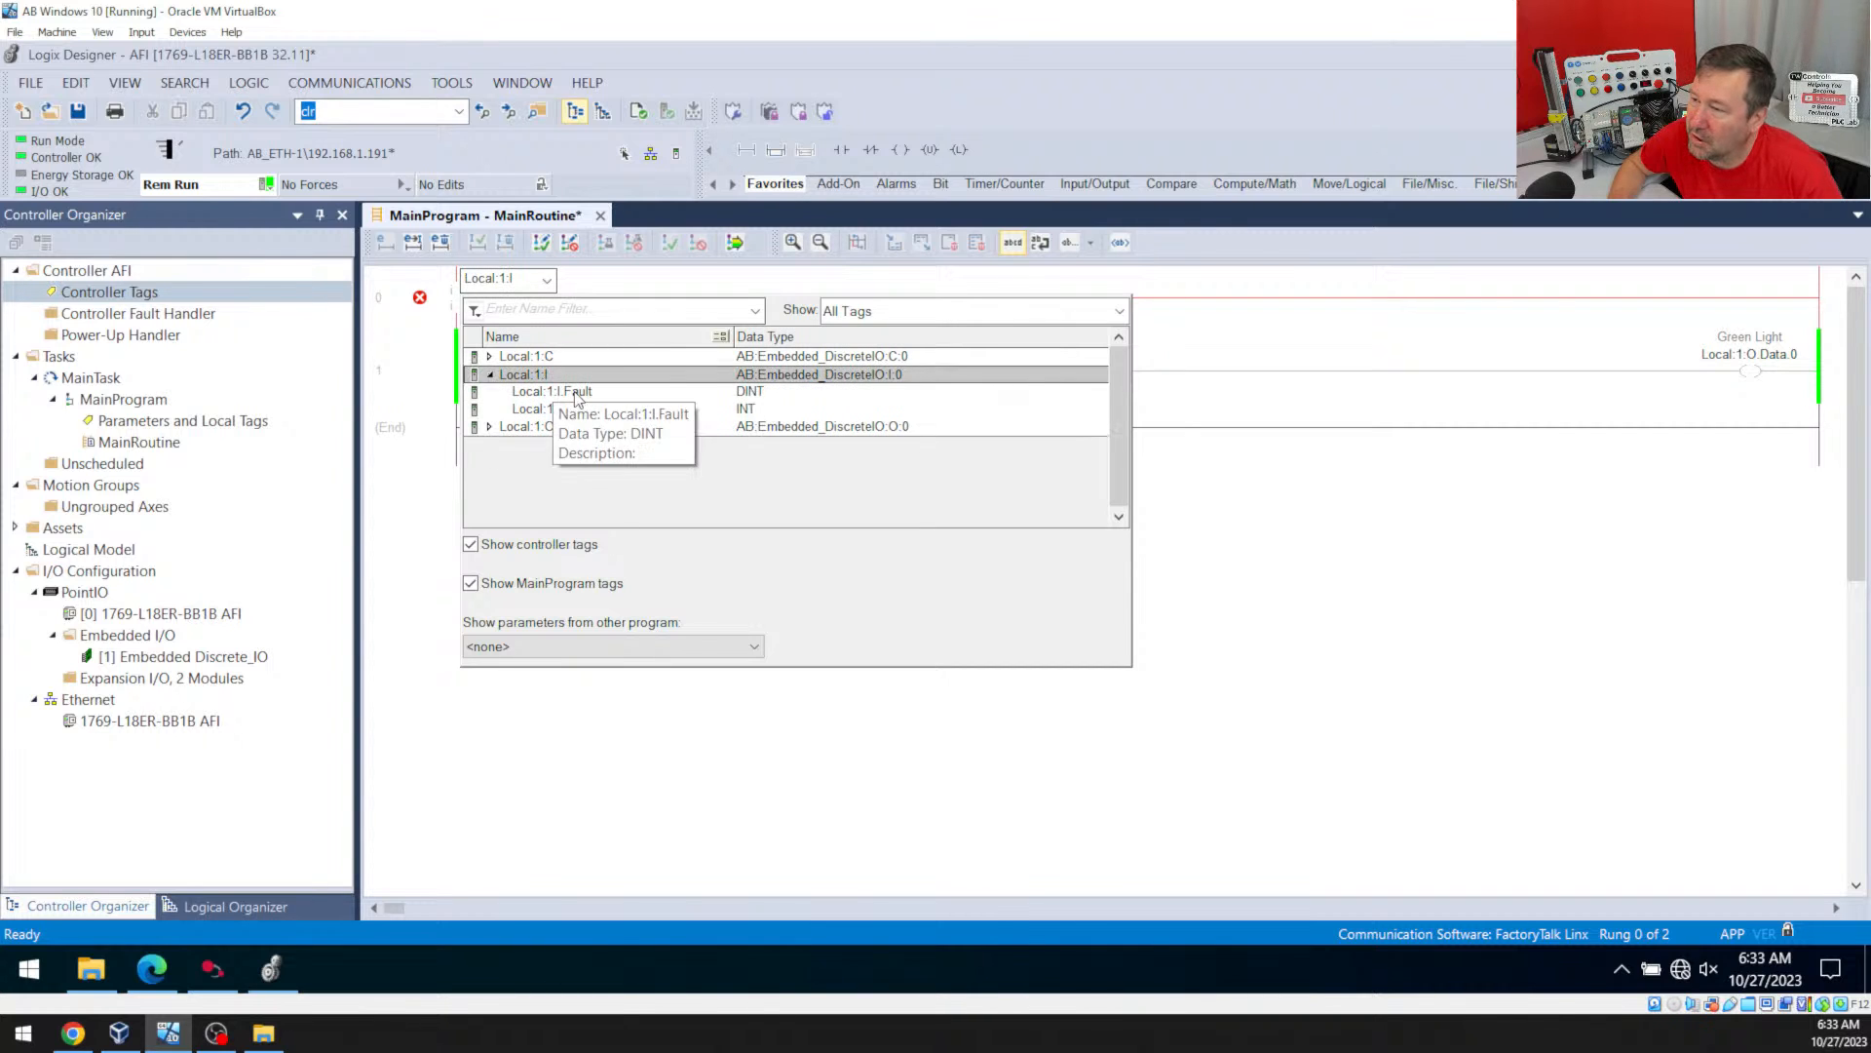
pyautogui.click(489, 410)
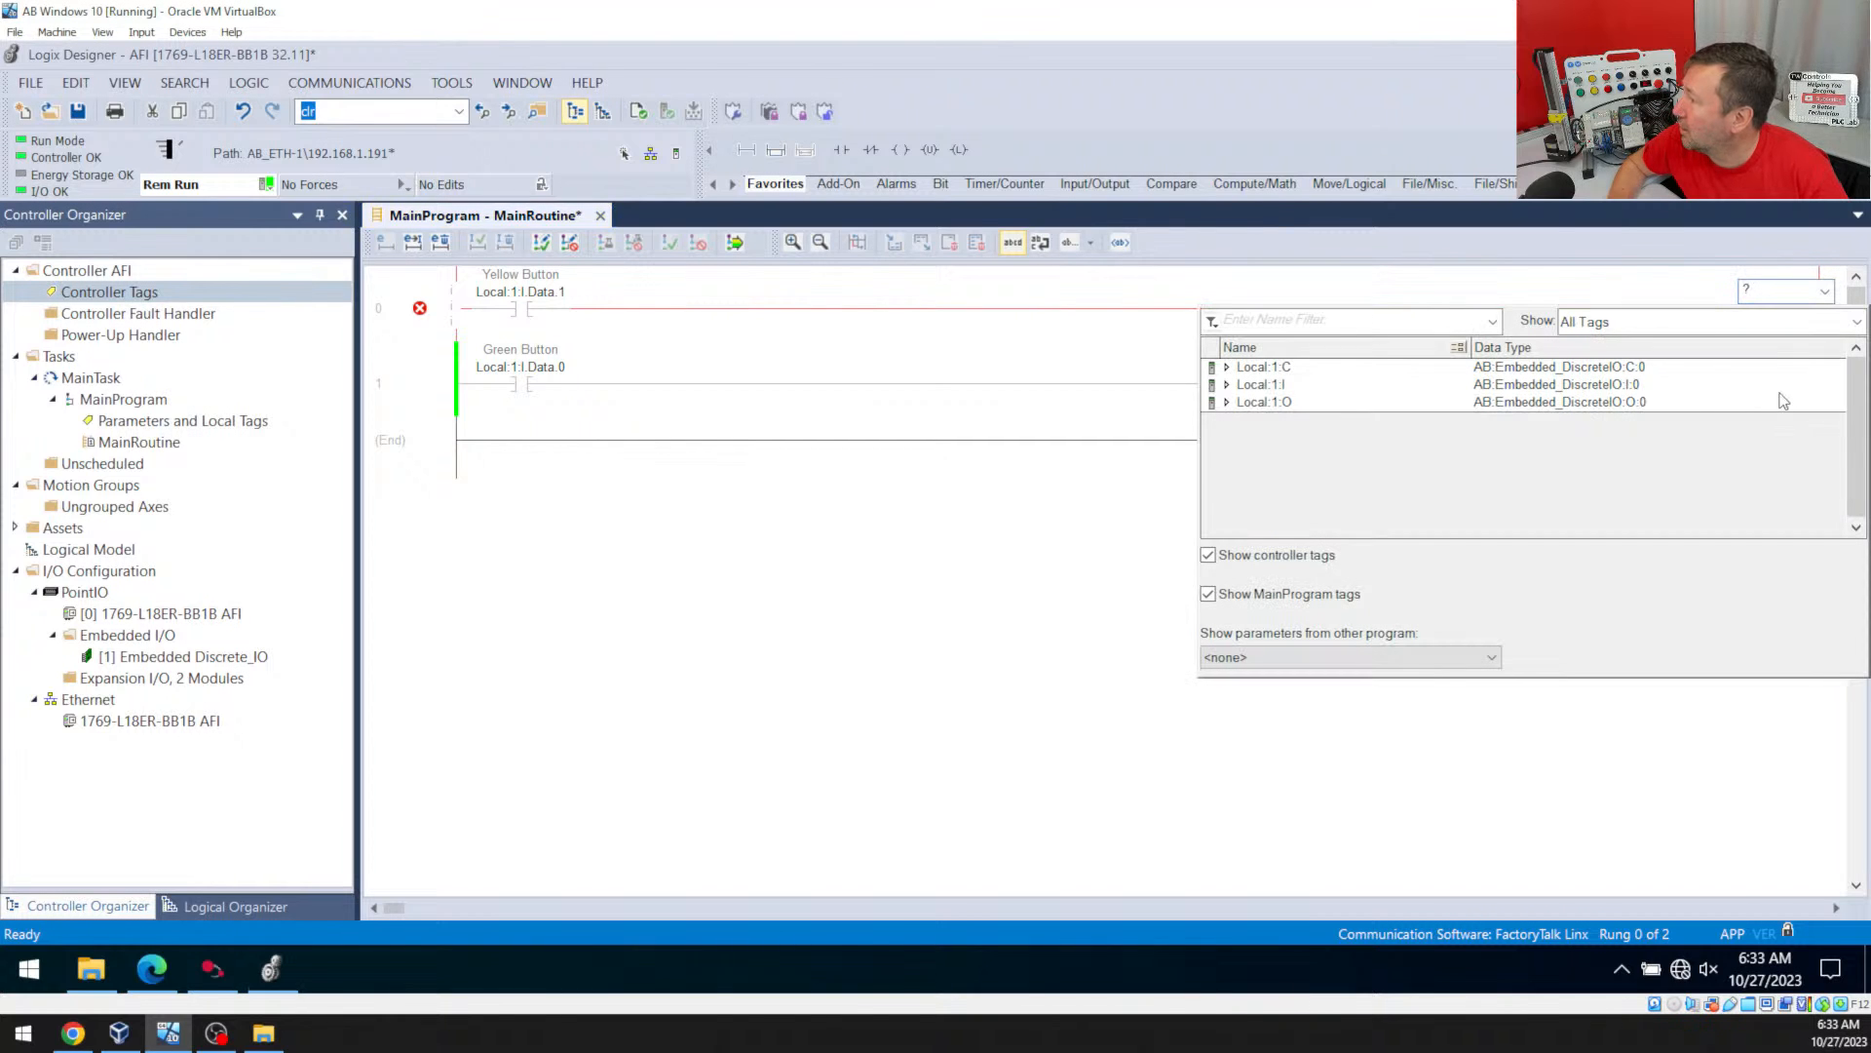
pyautogui.click(1264, 403)
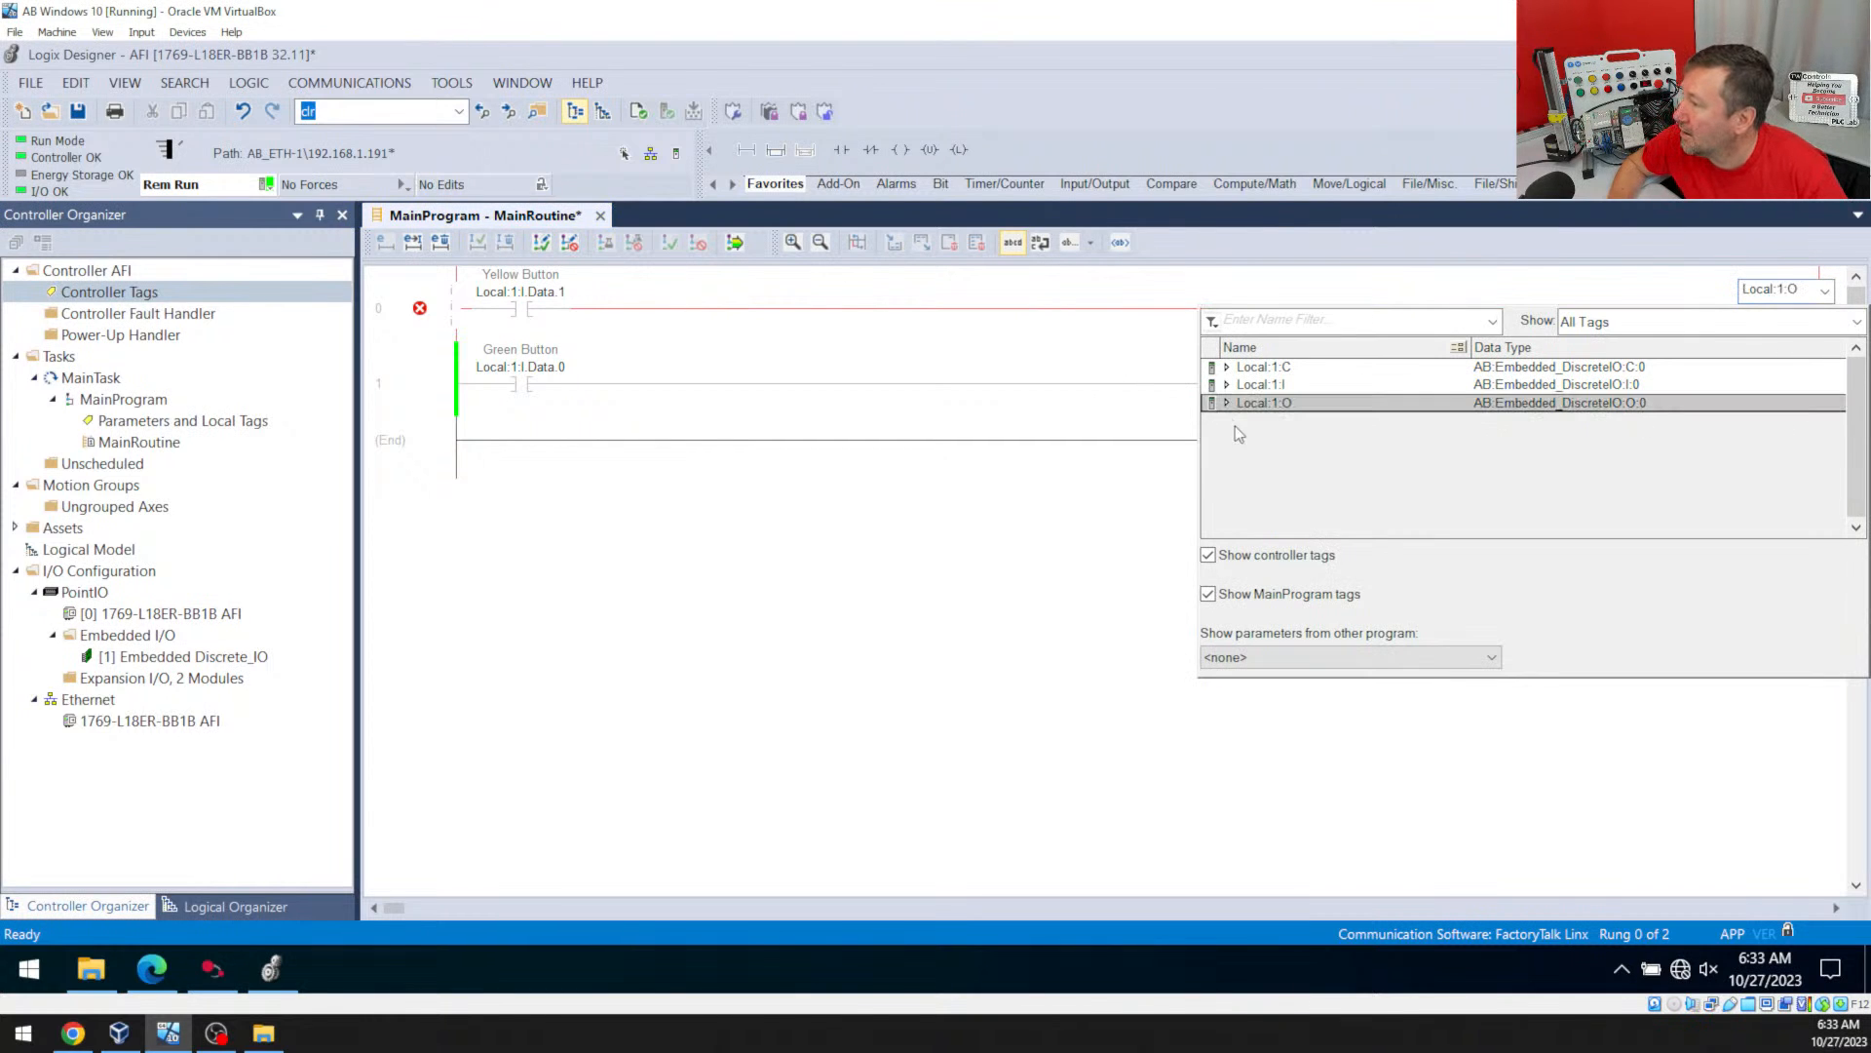
pyautogui.click(1226, 402)
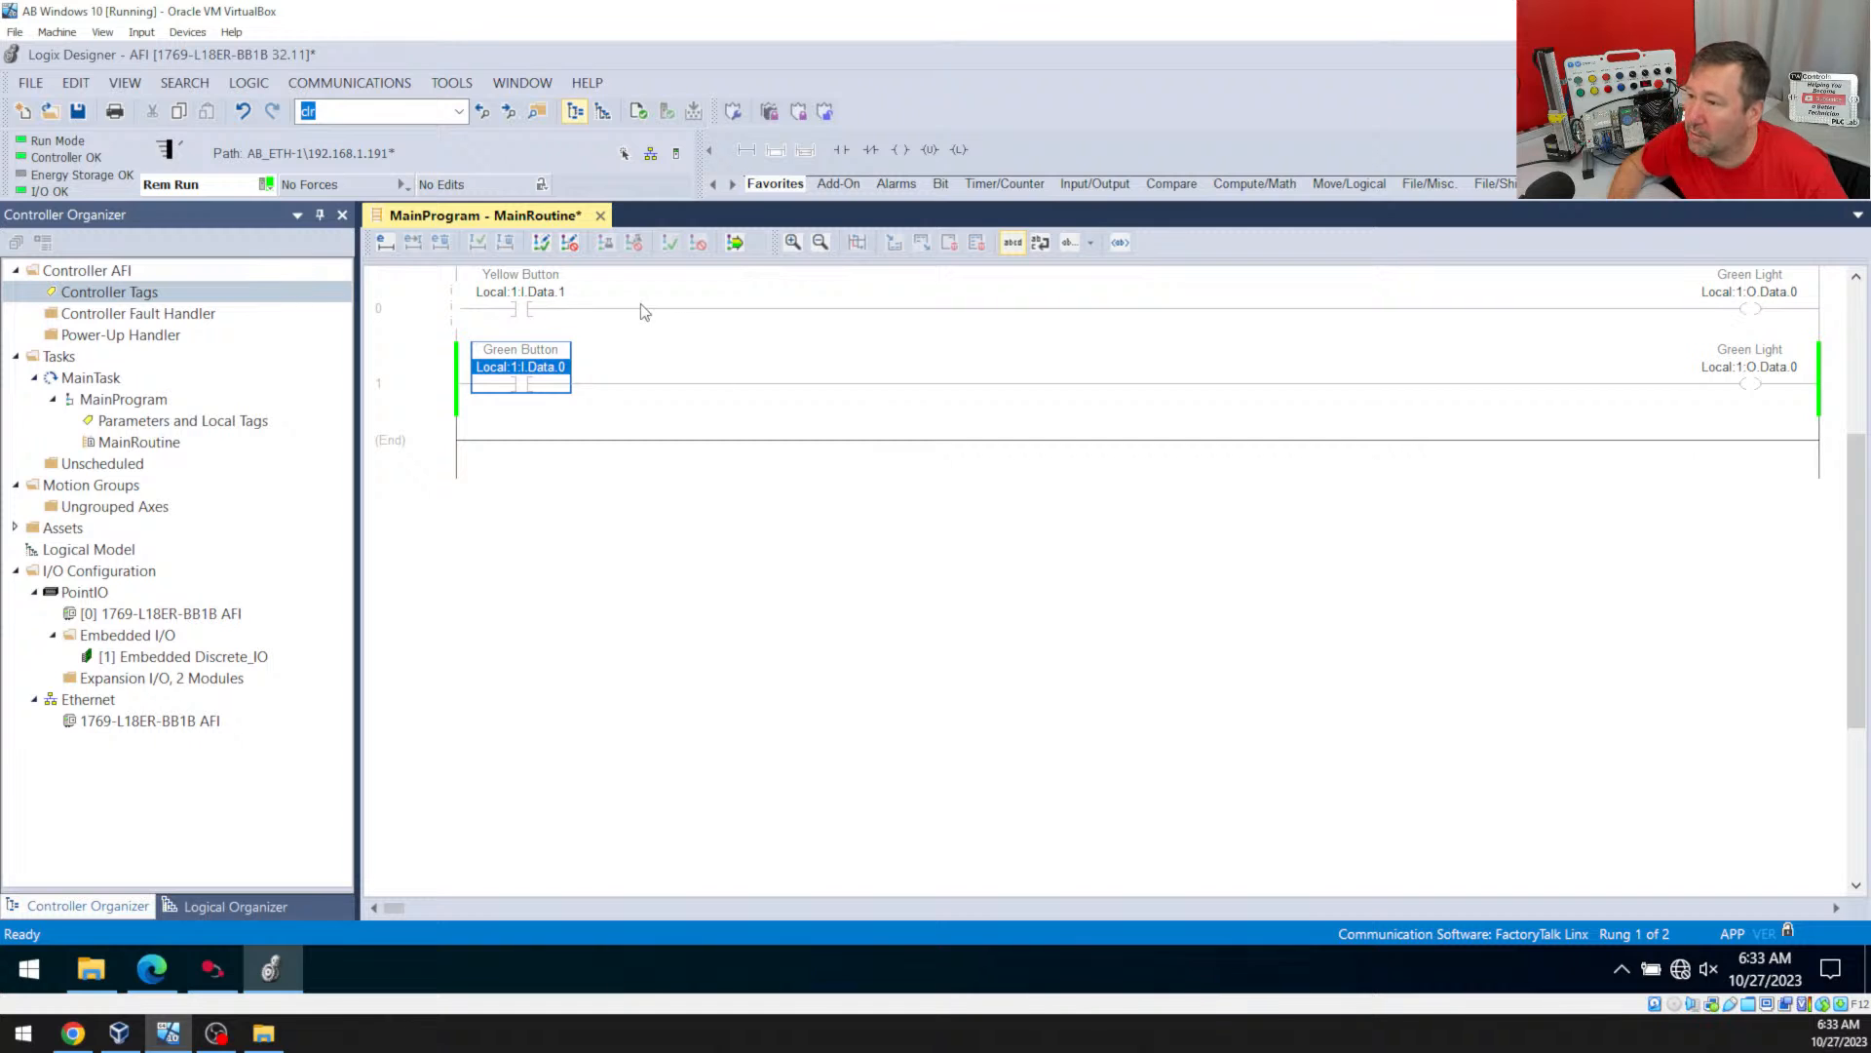
pyautogui.moveTo(429, 315)
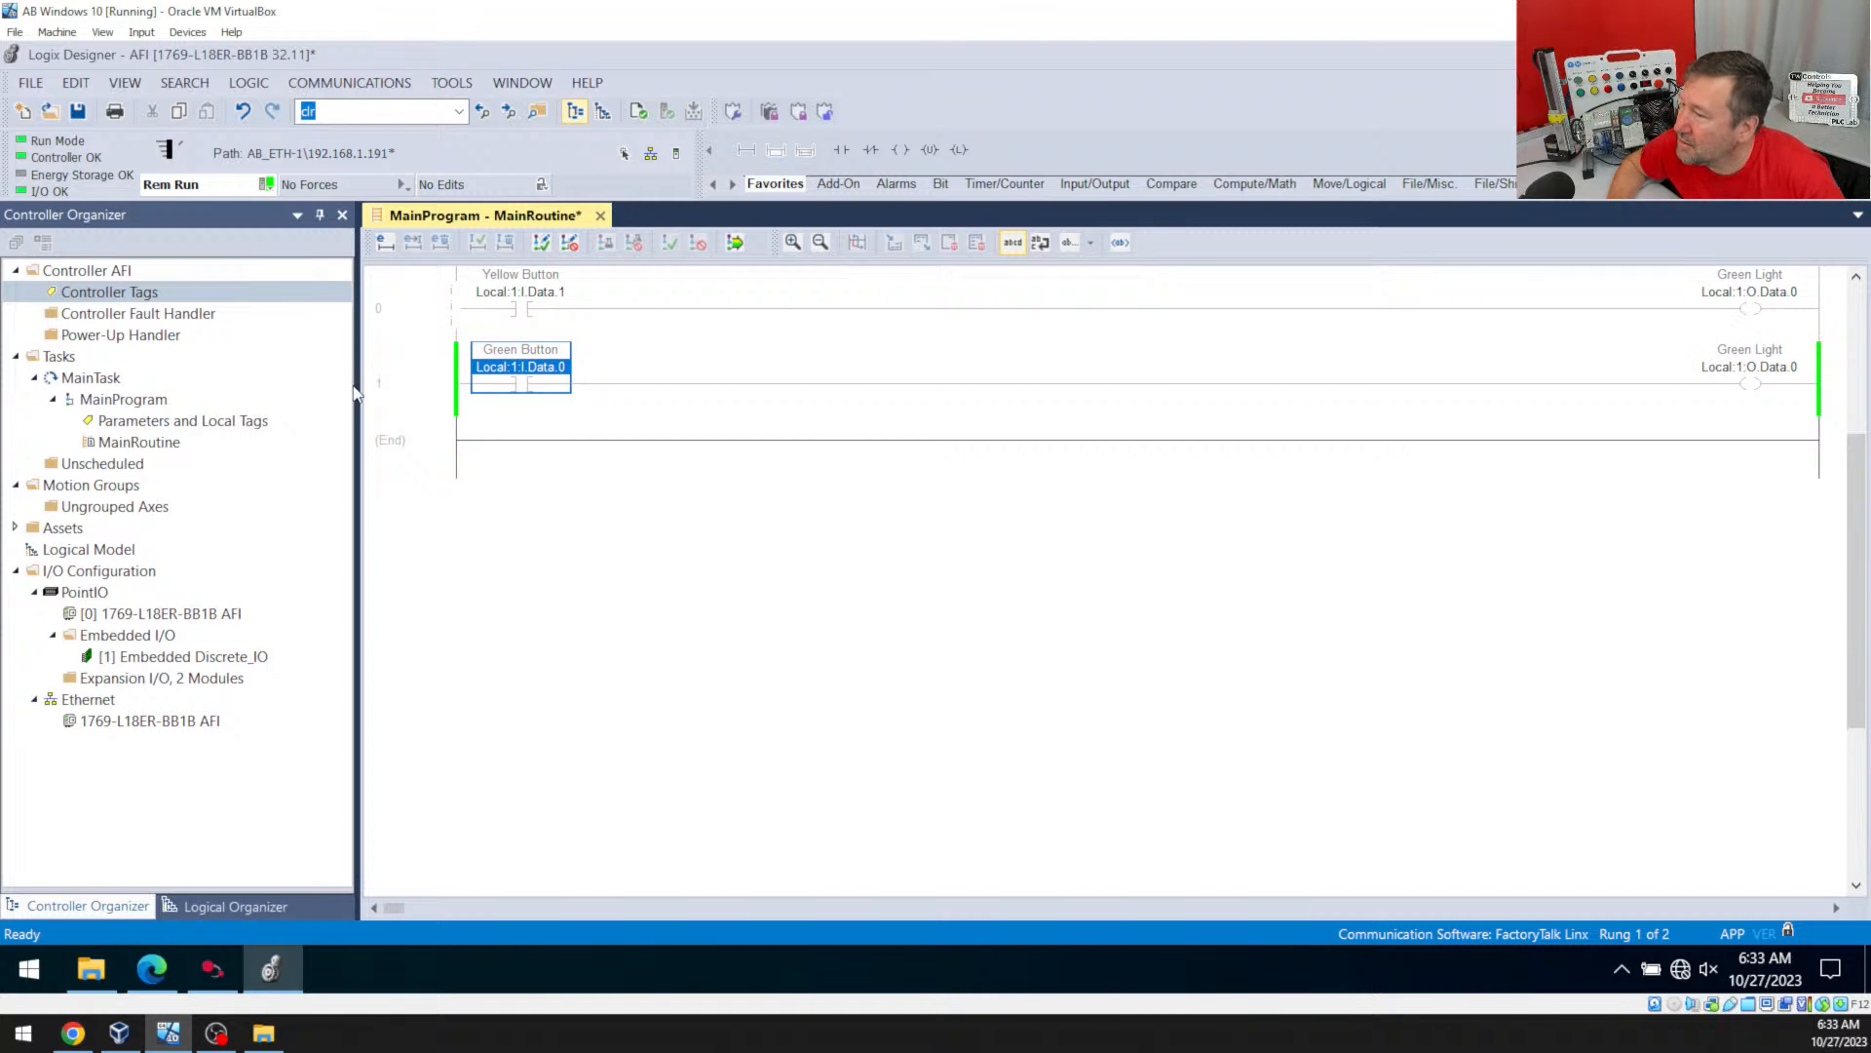
pyautogui.moveTo(424, 394)
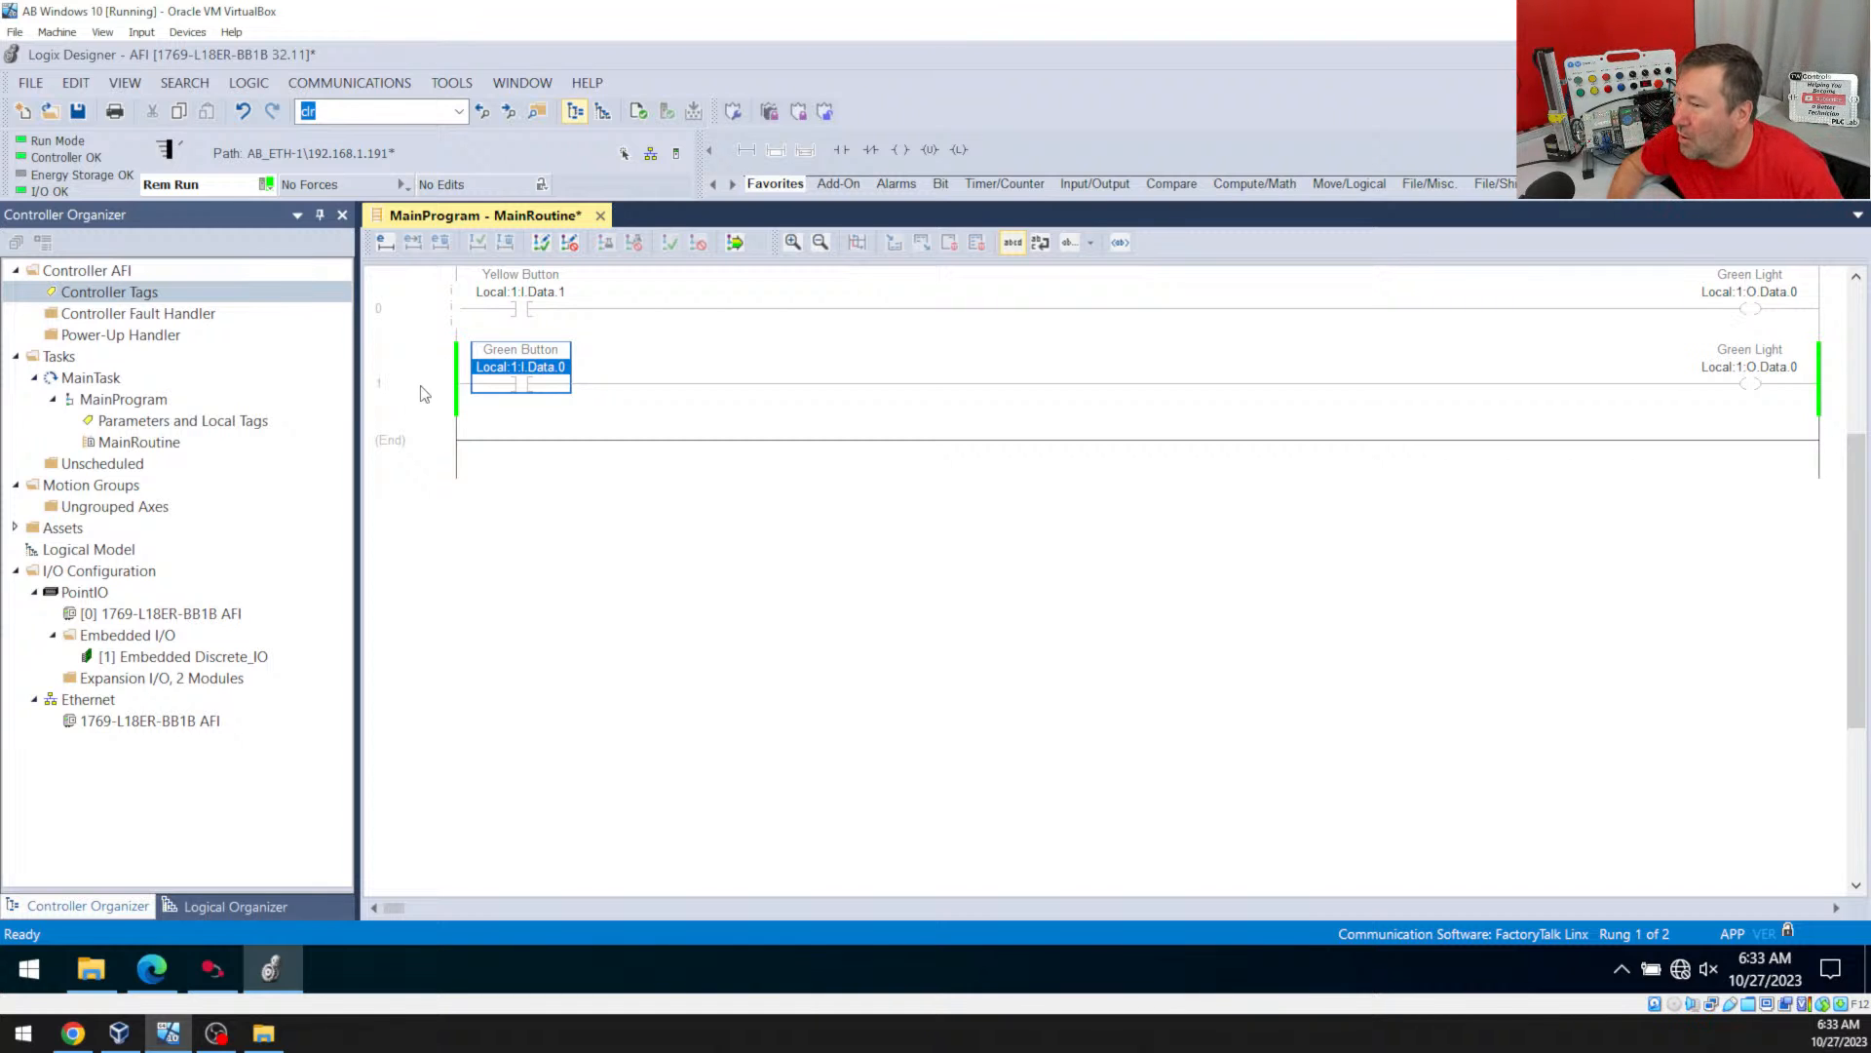
# Insert AFI before the Green Button contact on rung 1 and verify the routine
pyautogui.click(377, 382)
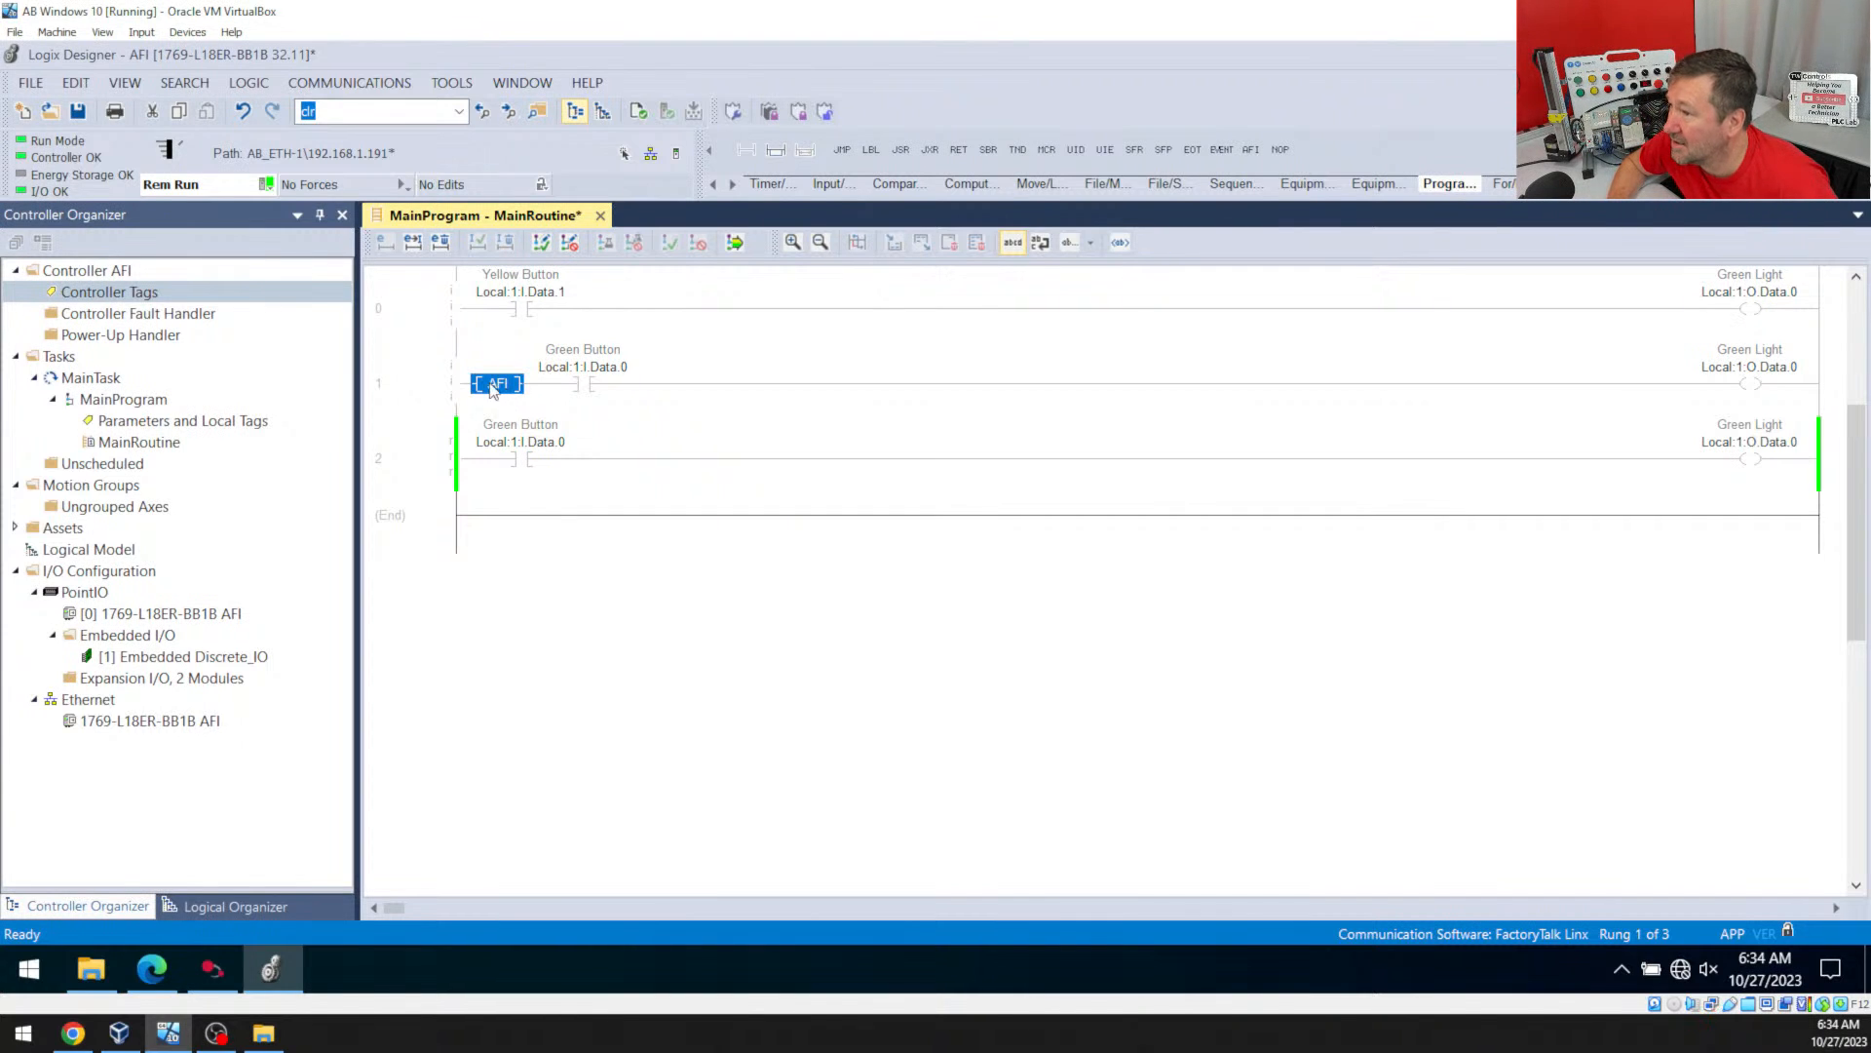
pyautogui.moveTo(421, 293)
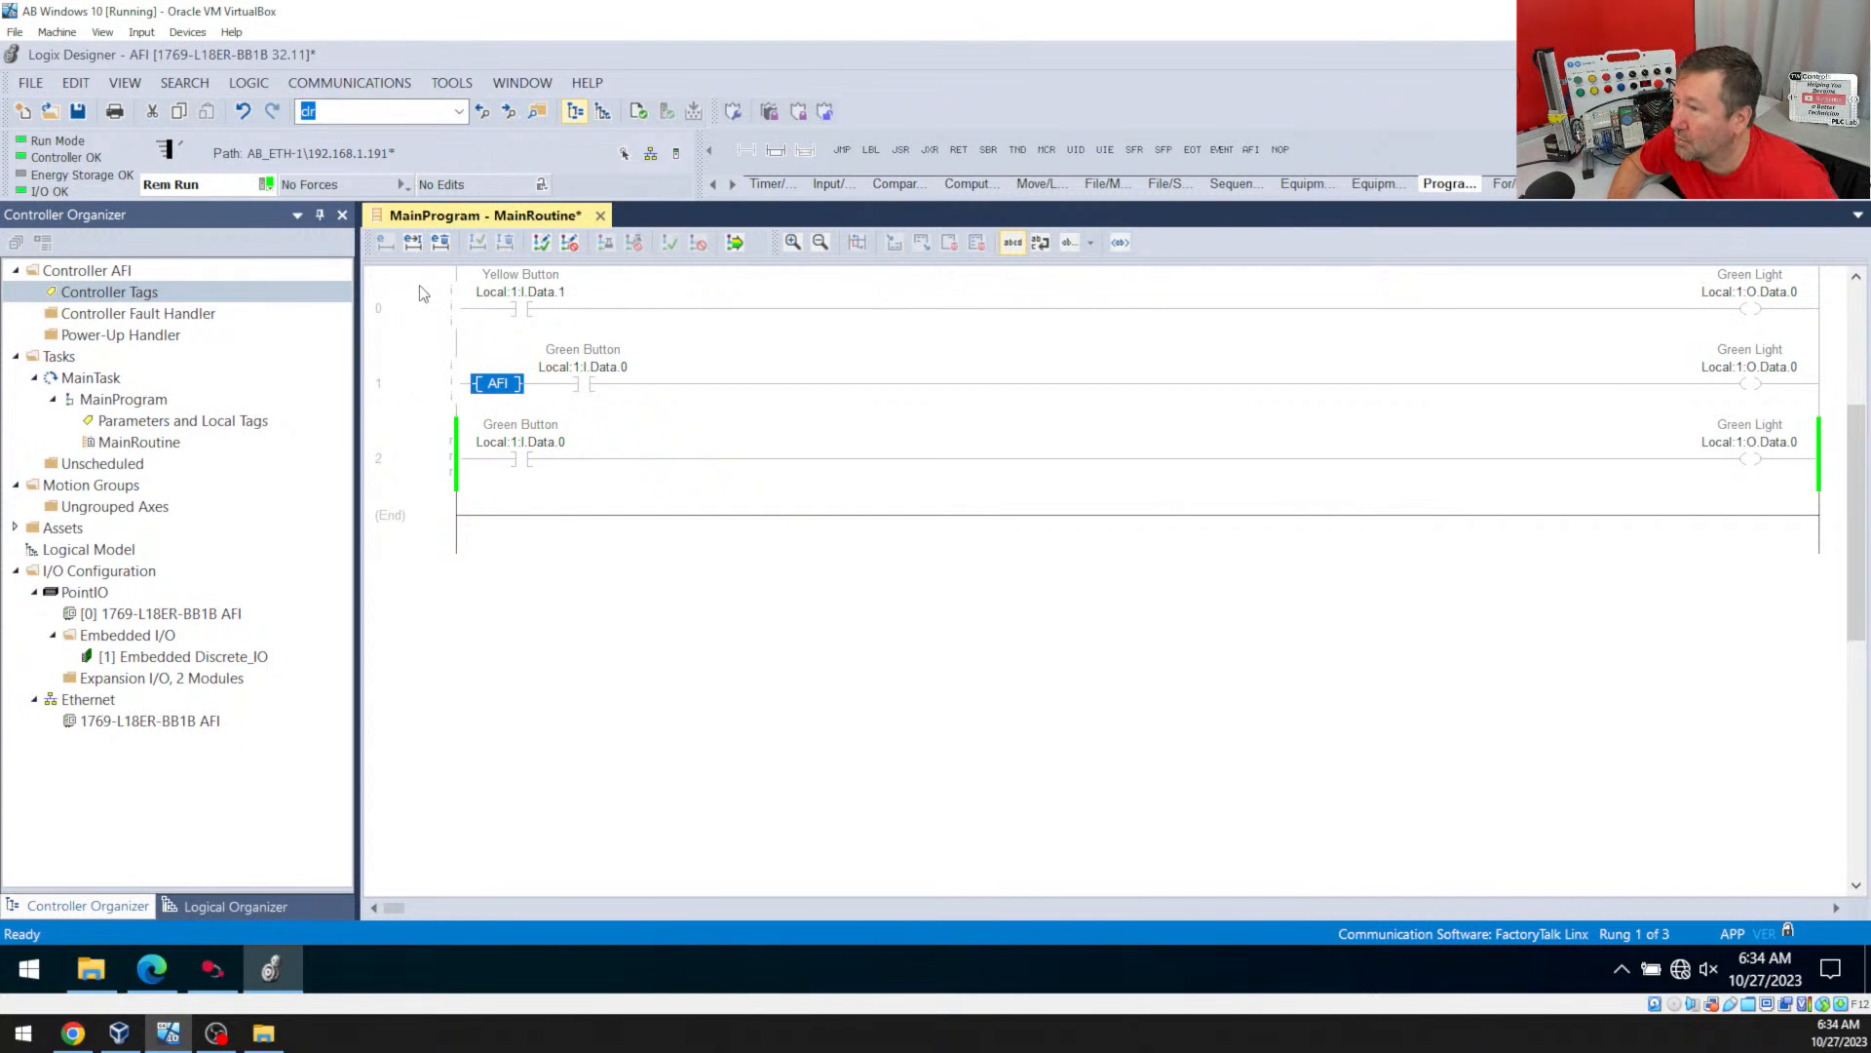
pyautogui.click(734, 243)
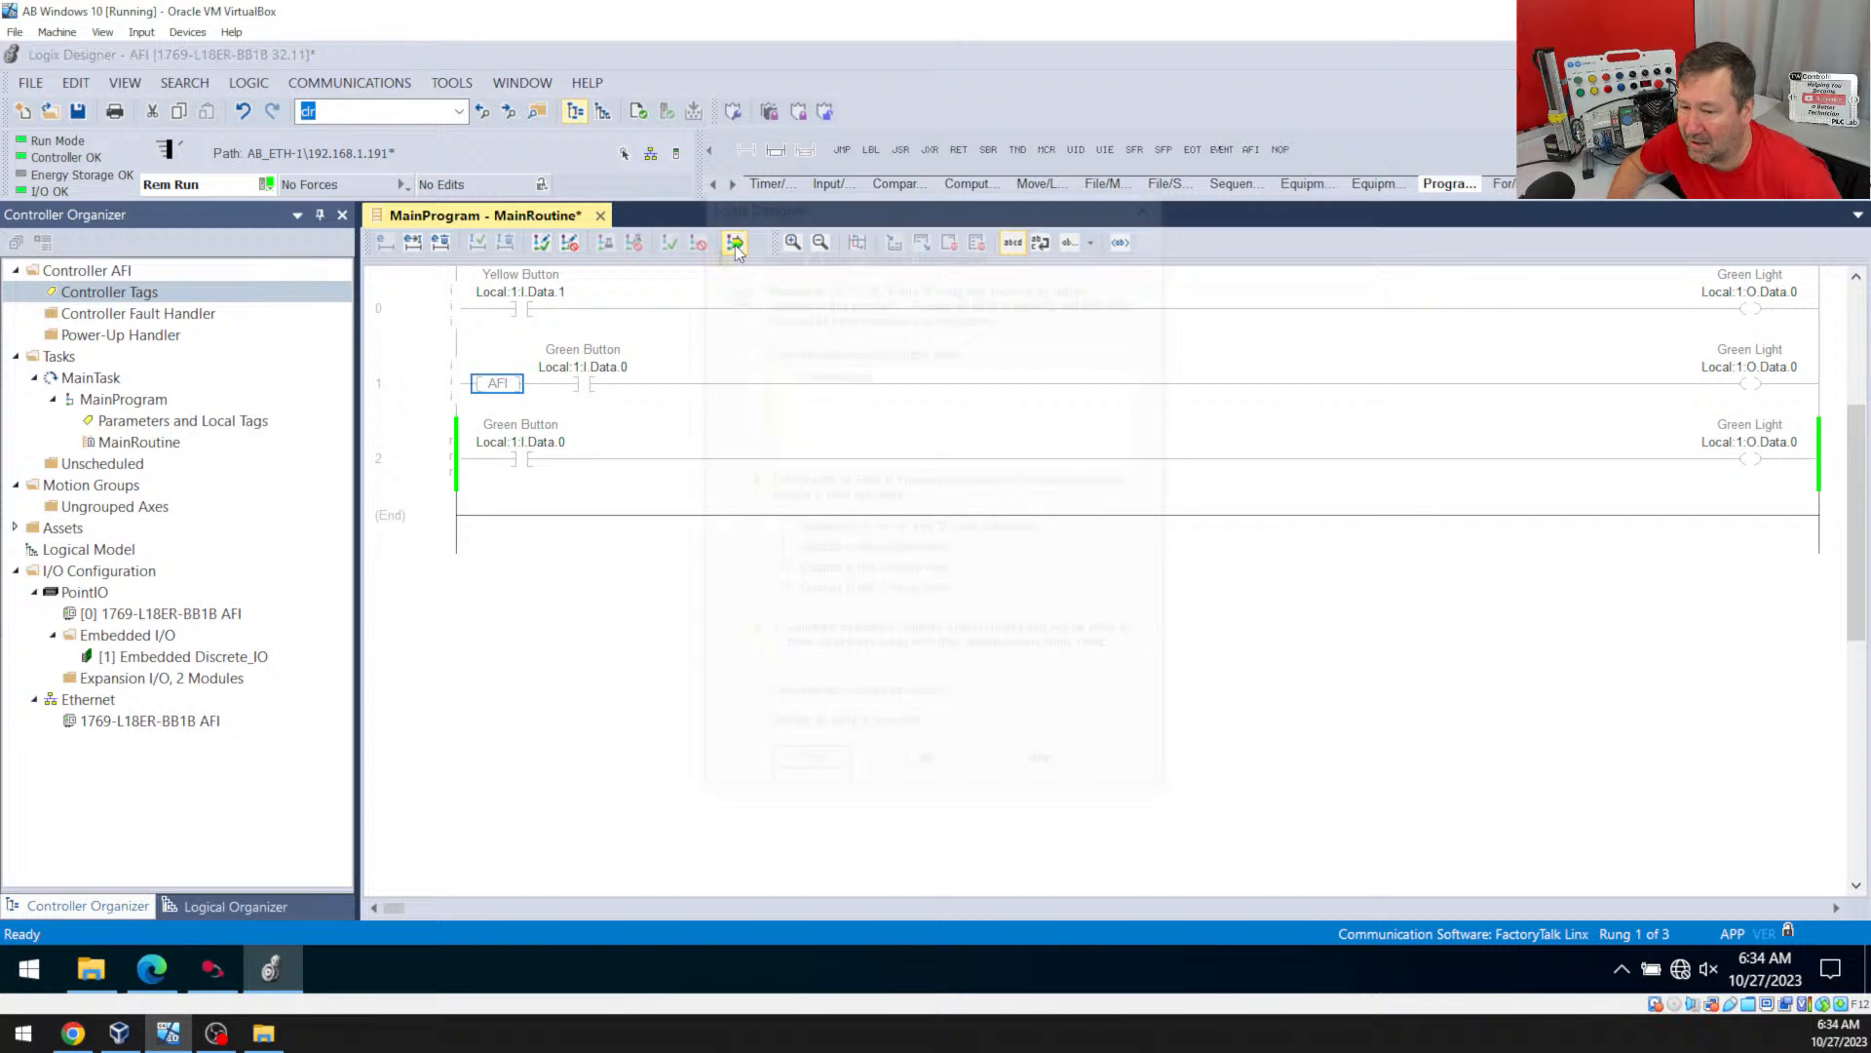
pyautogui.click(734, 243)
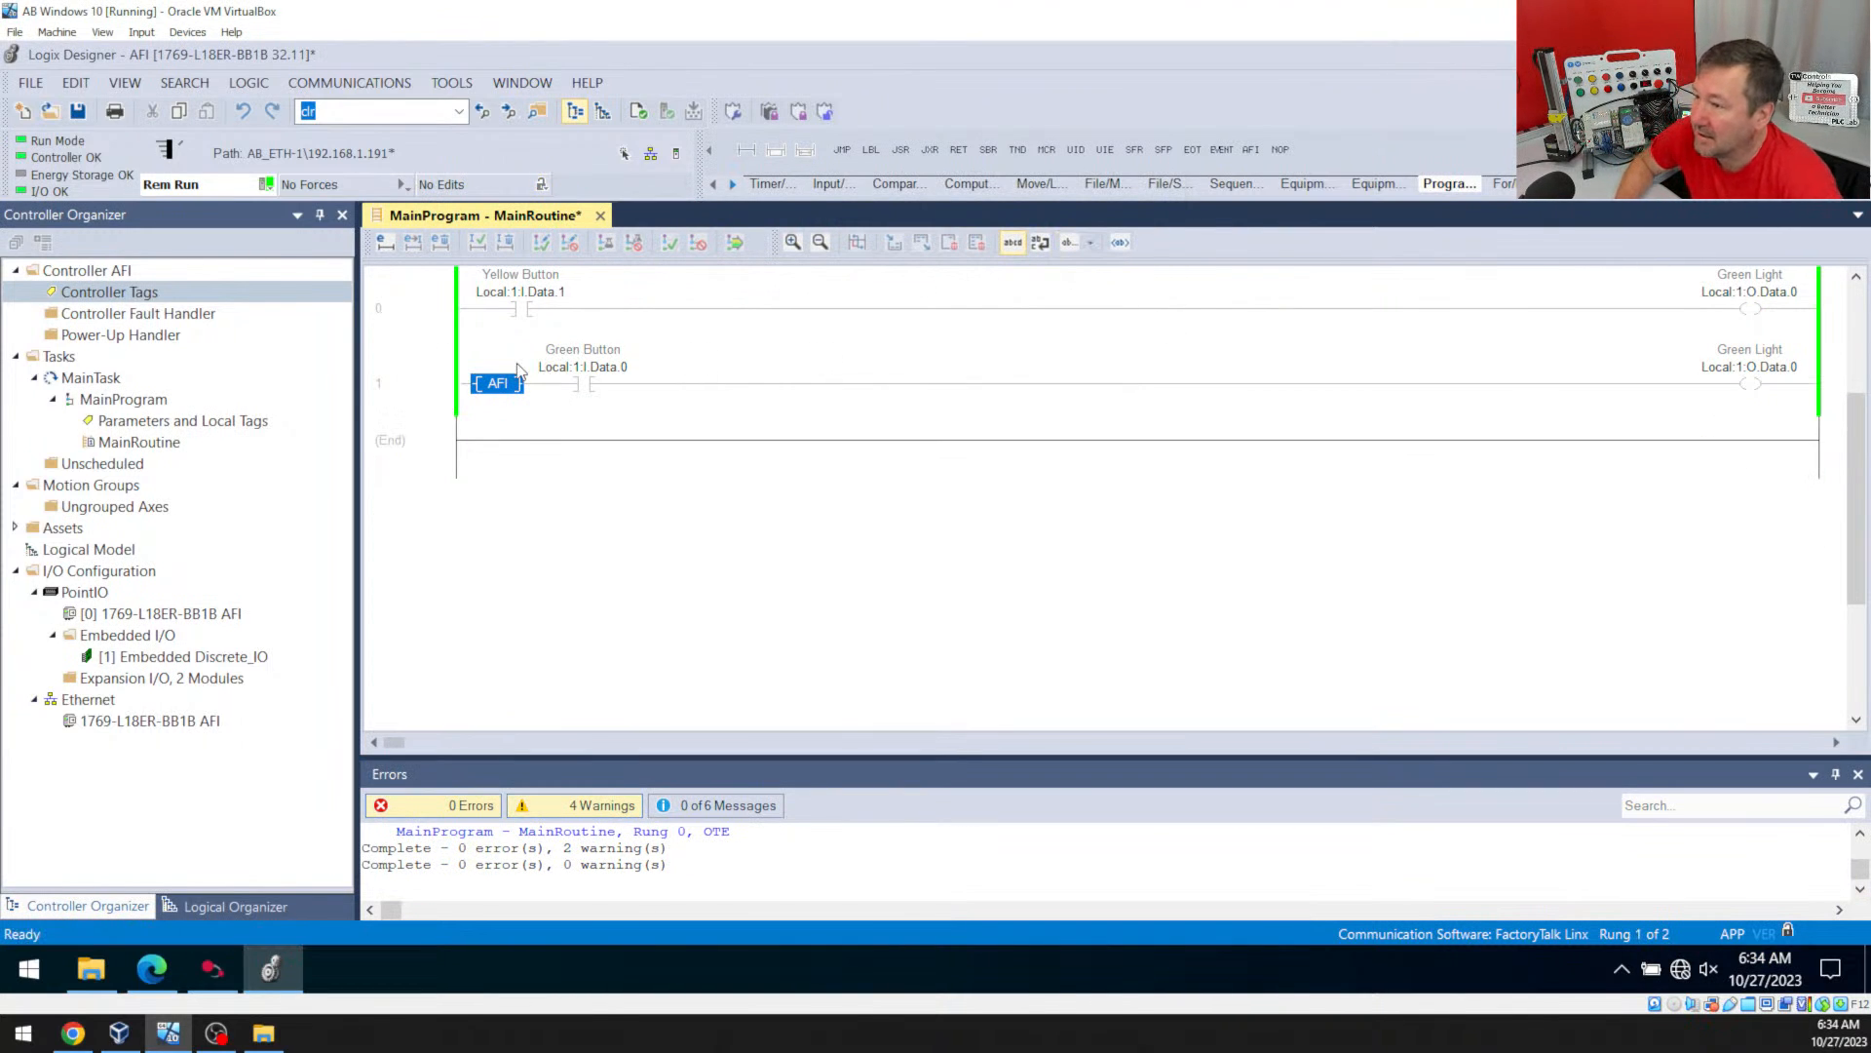
pyautogui.moveTo(1617, 320)
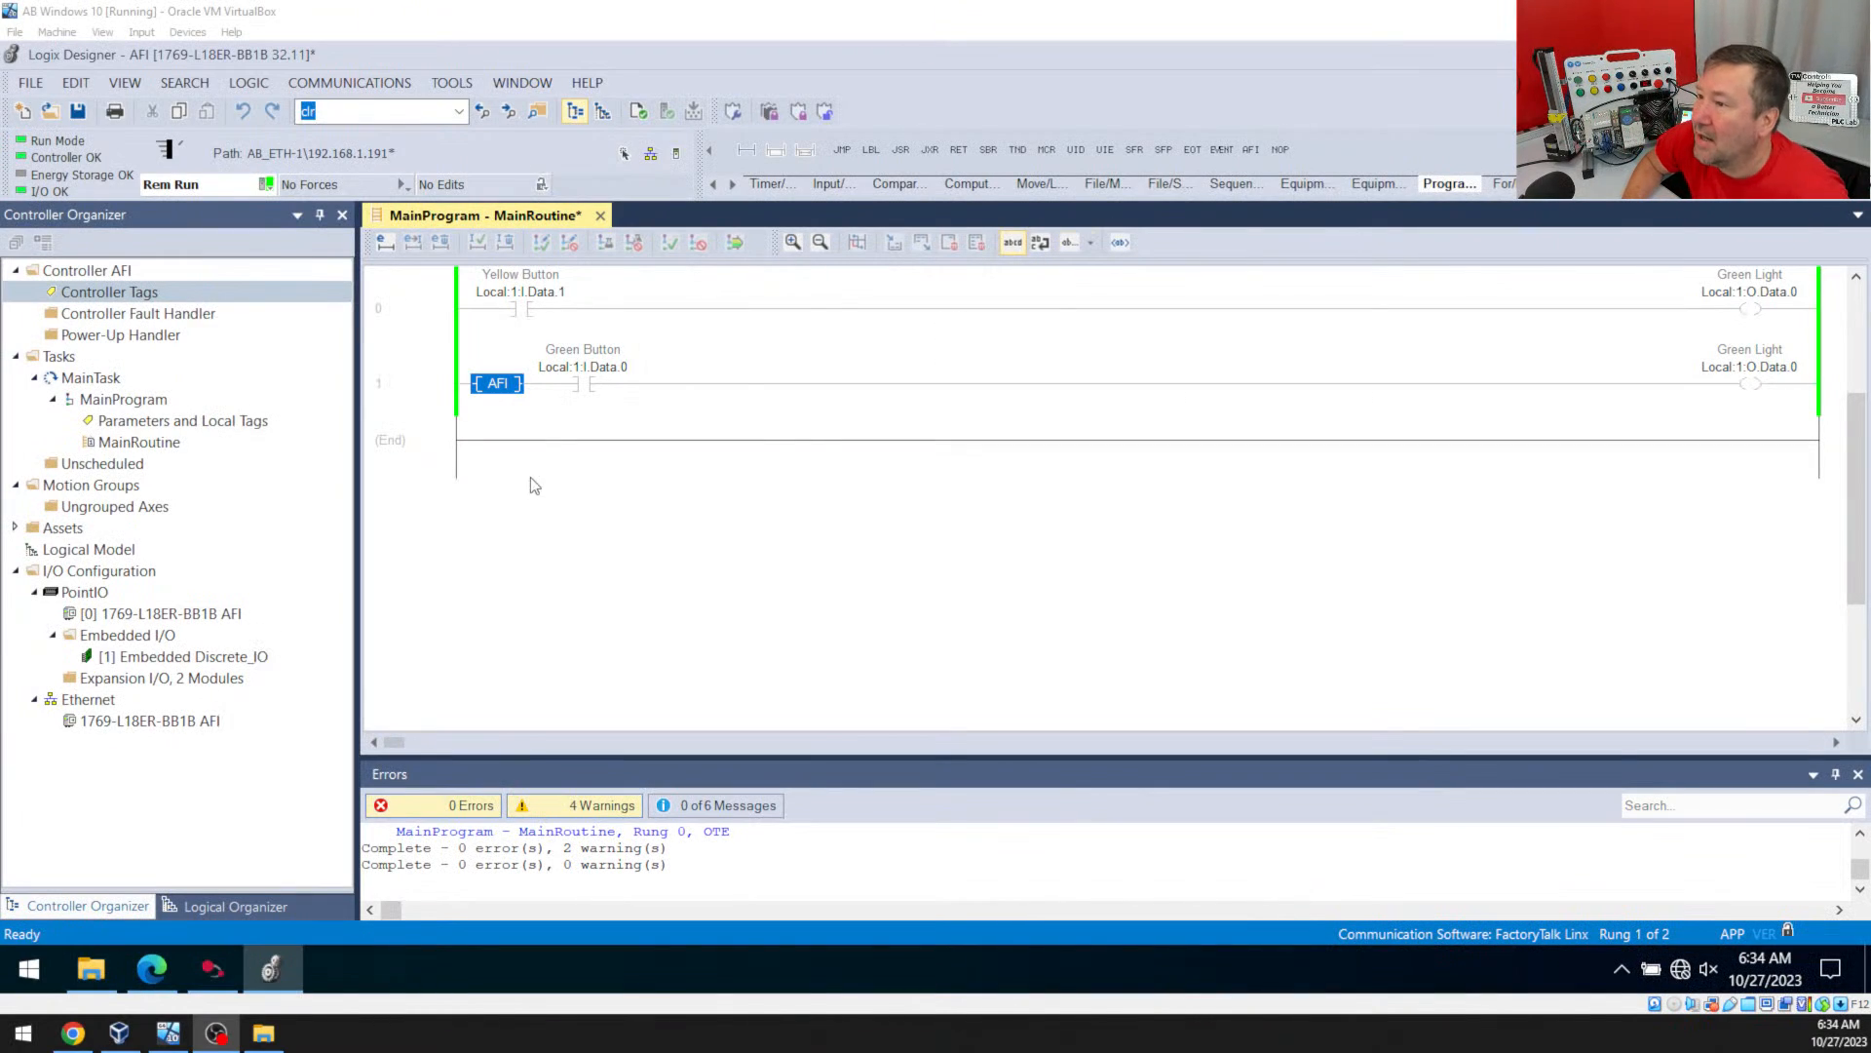
# Open the Instruction Help topic for the AFI instruction
pyautogui.rightClick(497, 383)
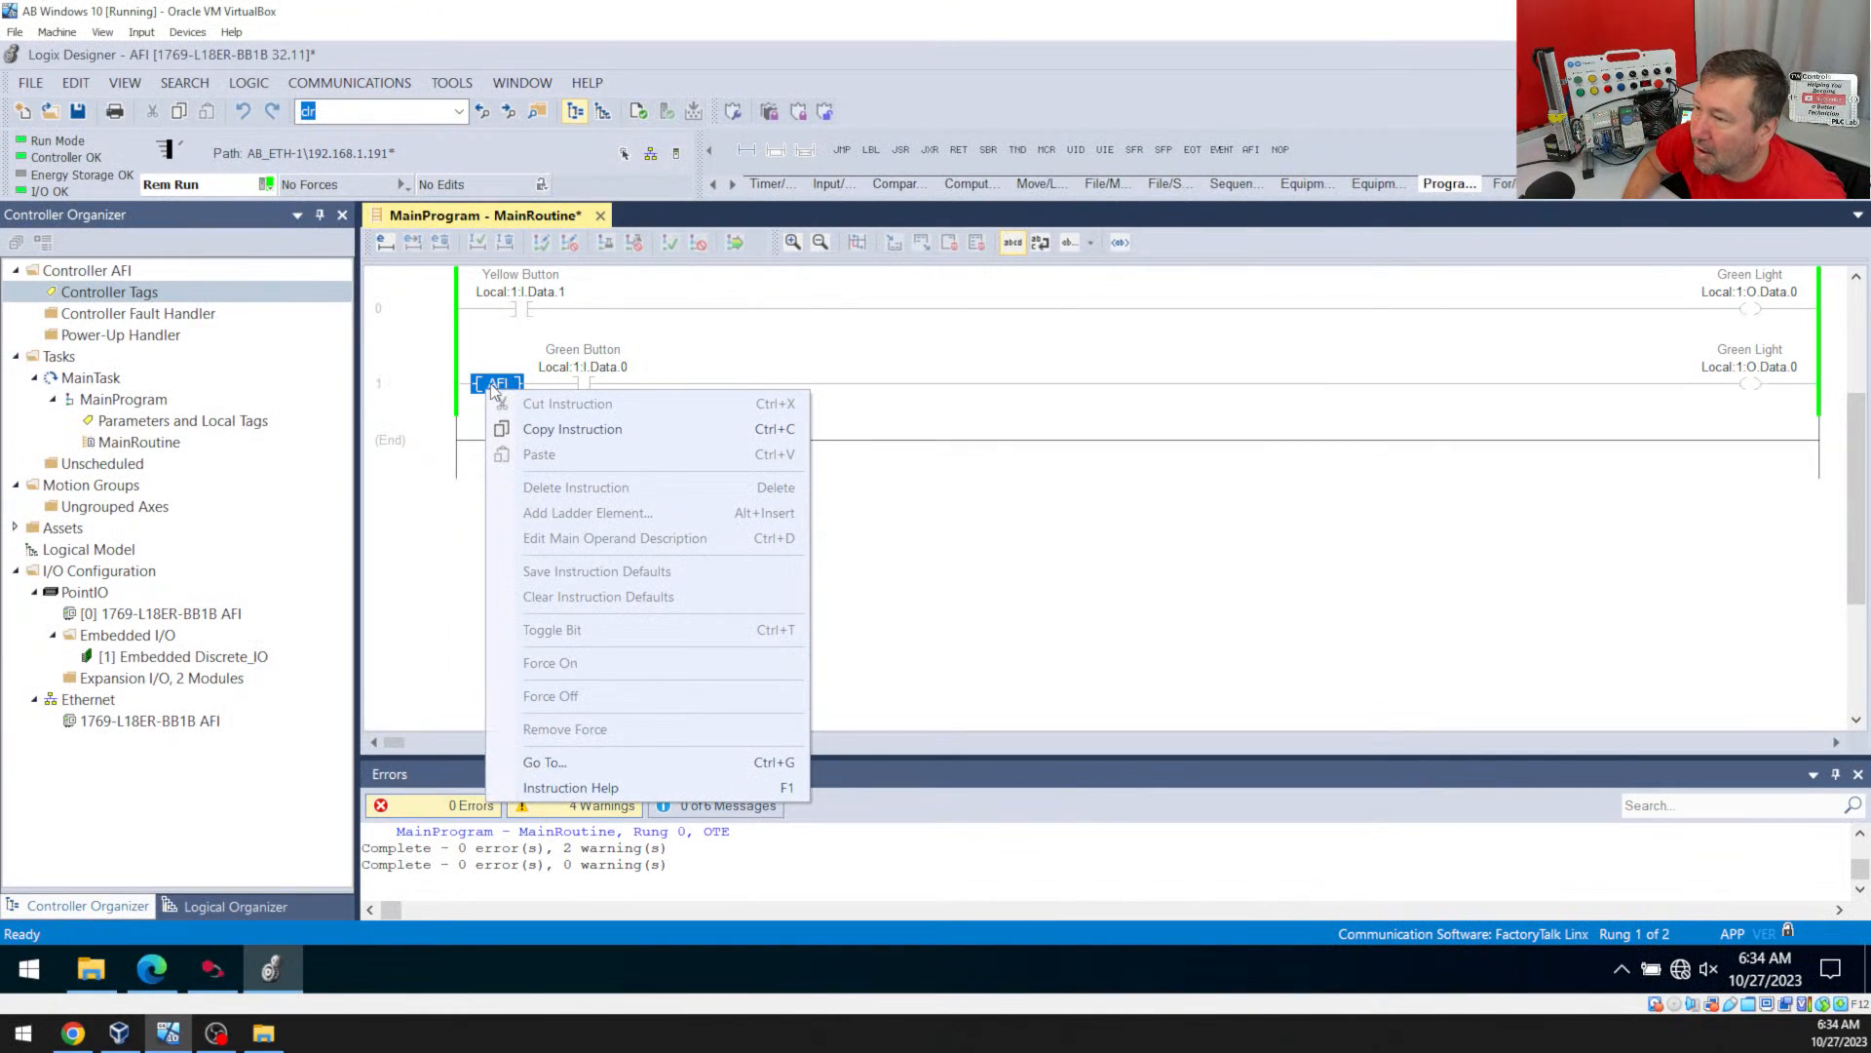
pyautogui.click(571, 786)
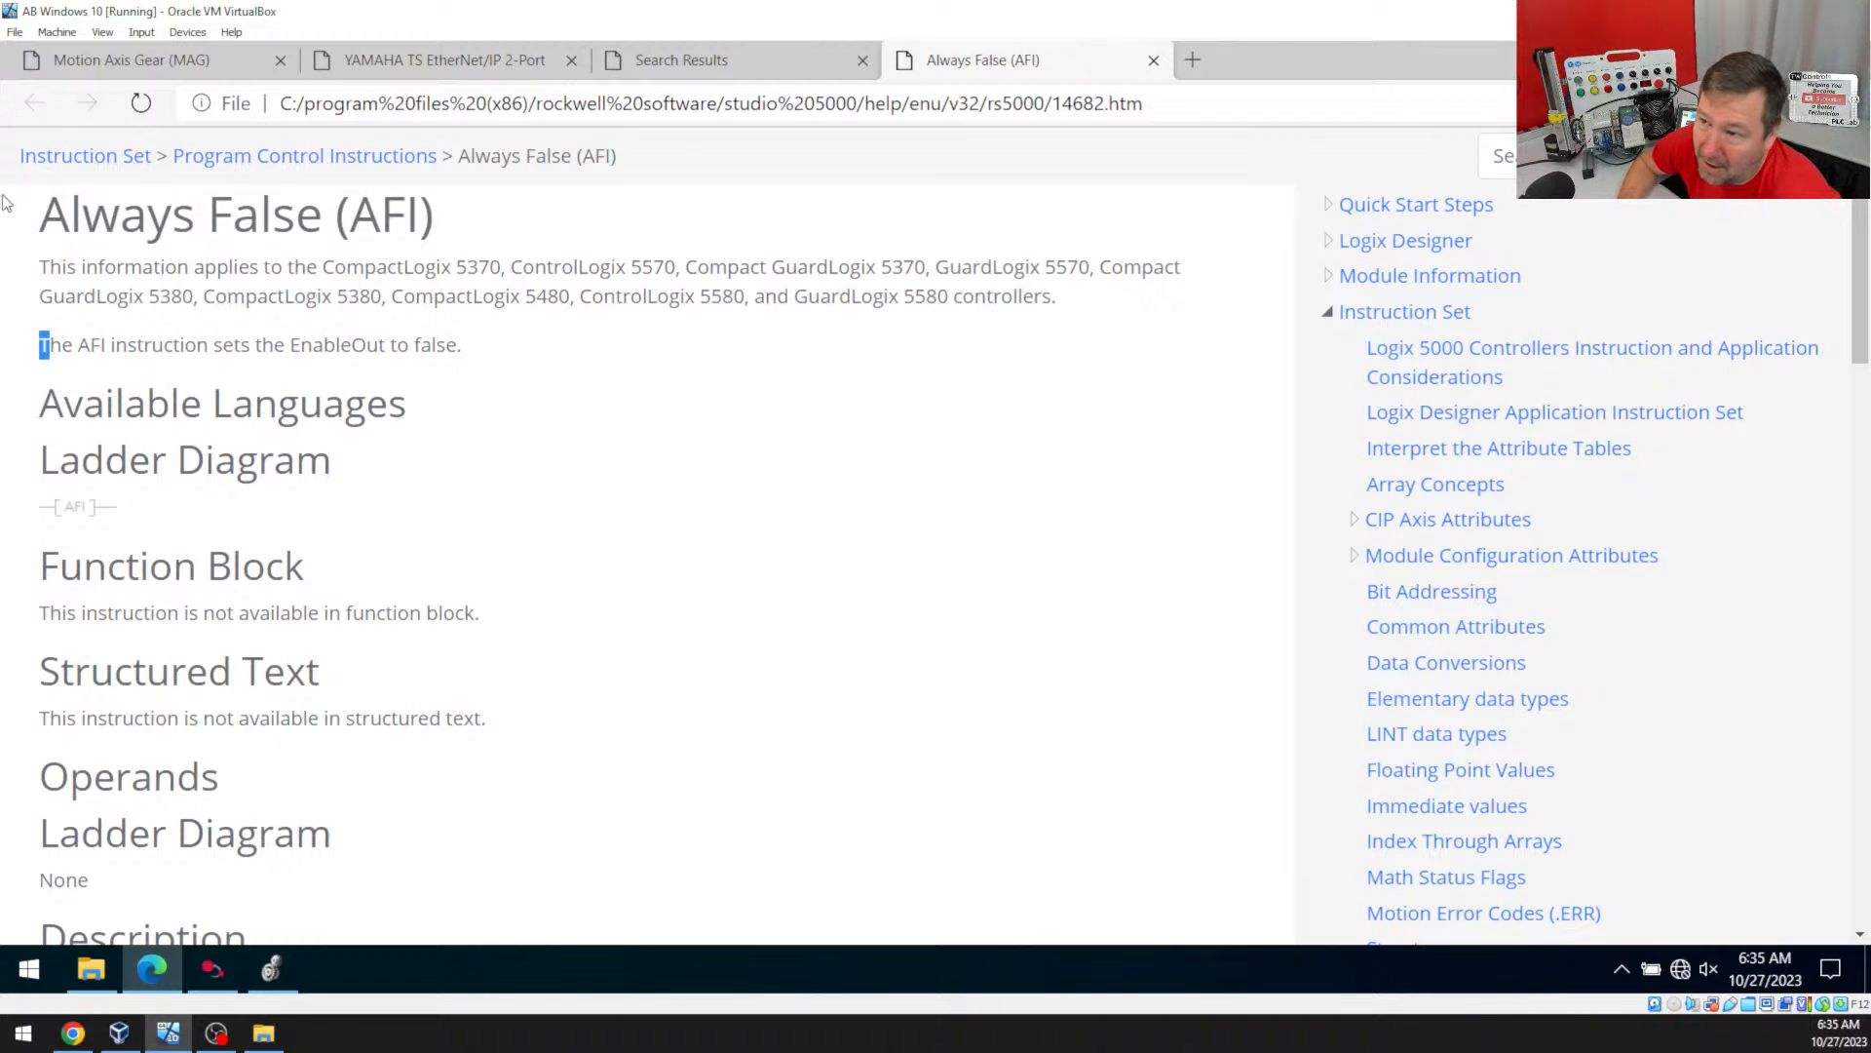
pyautogui.doubleClick(116, 214)
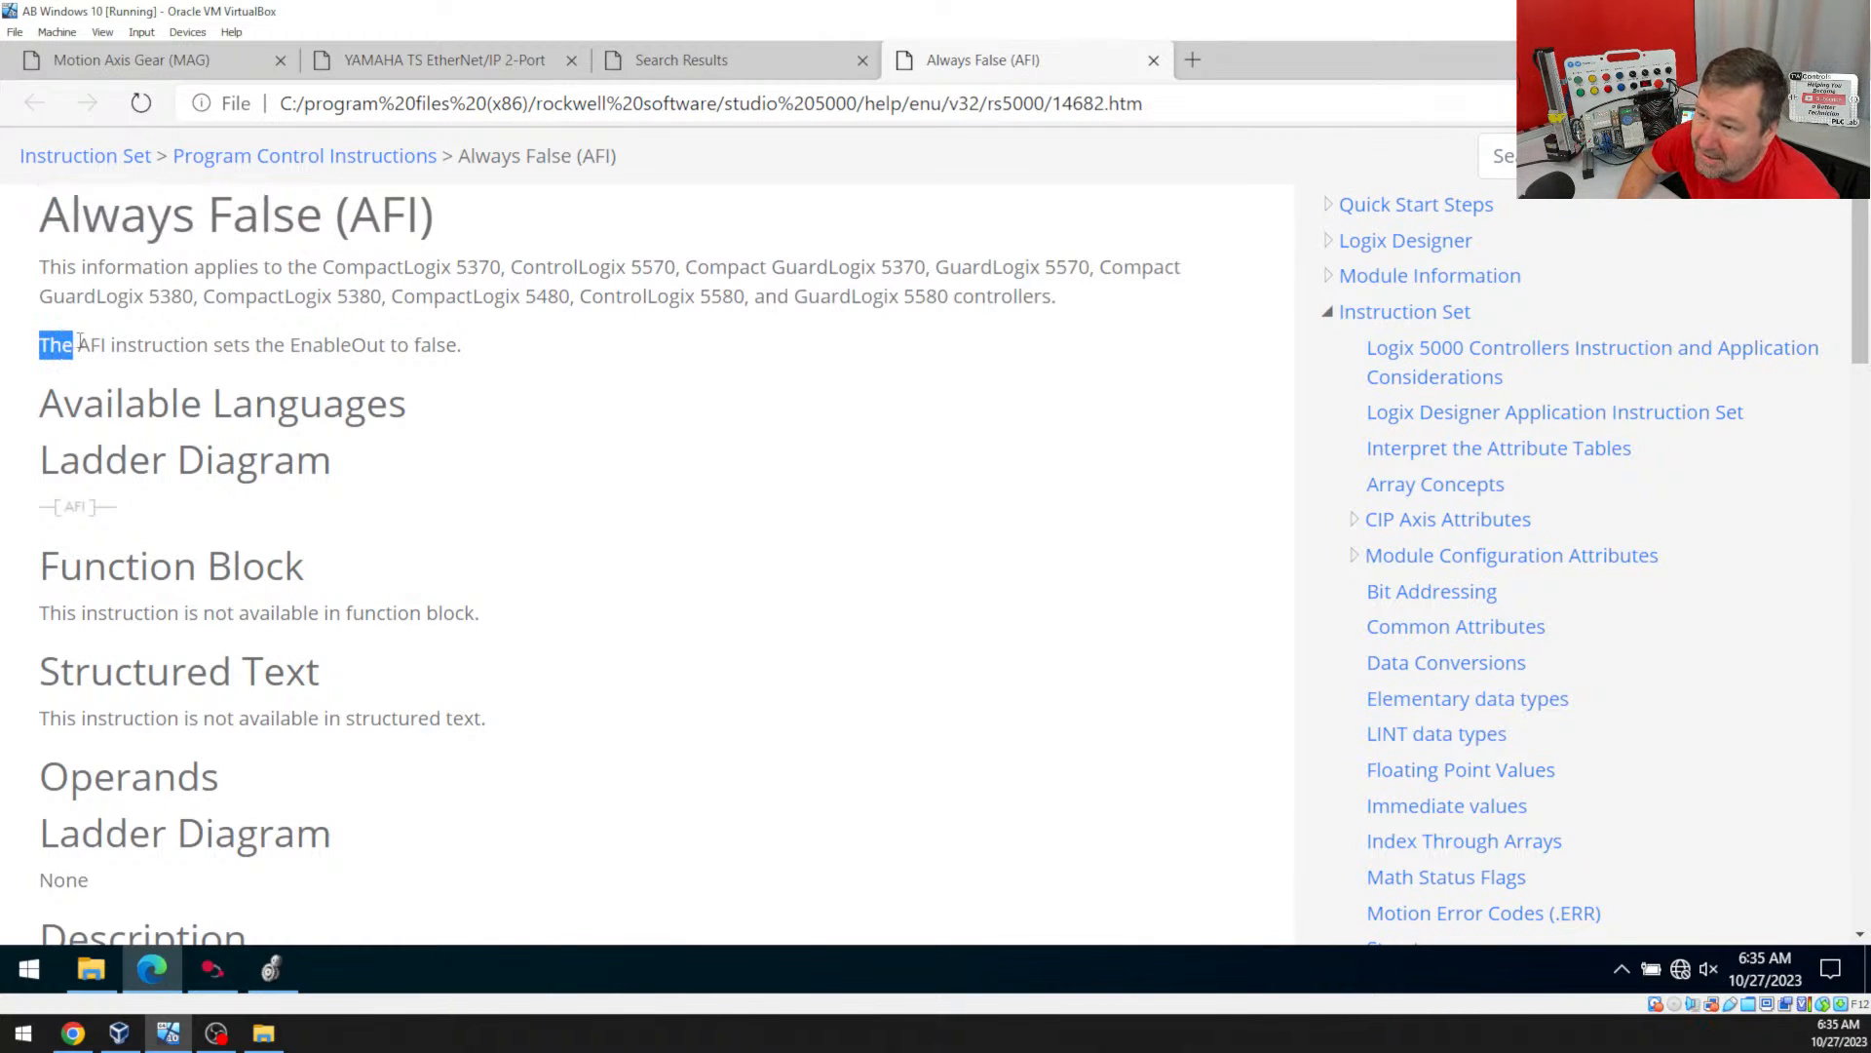
pyautogui.moveTo(39, 345); pyautogui.dragTo(286, 345)
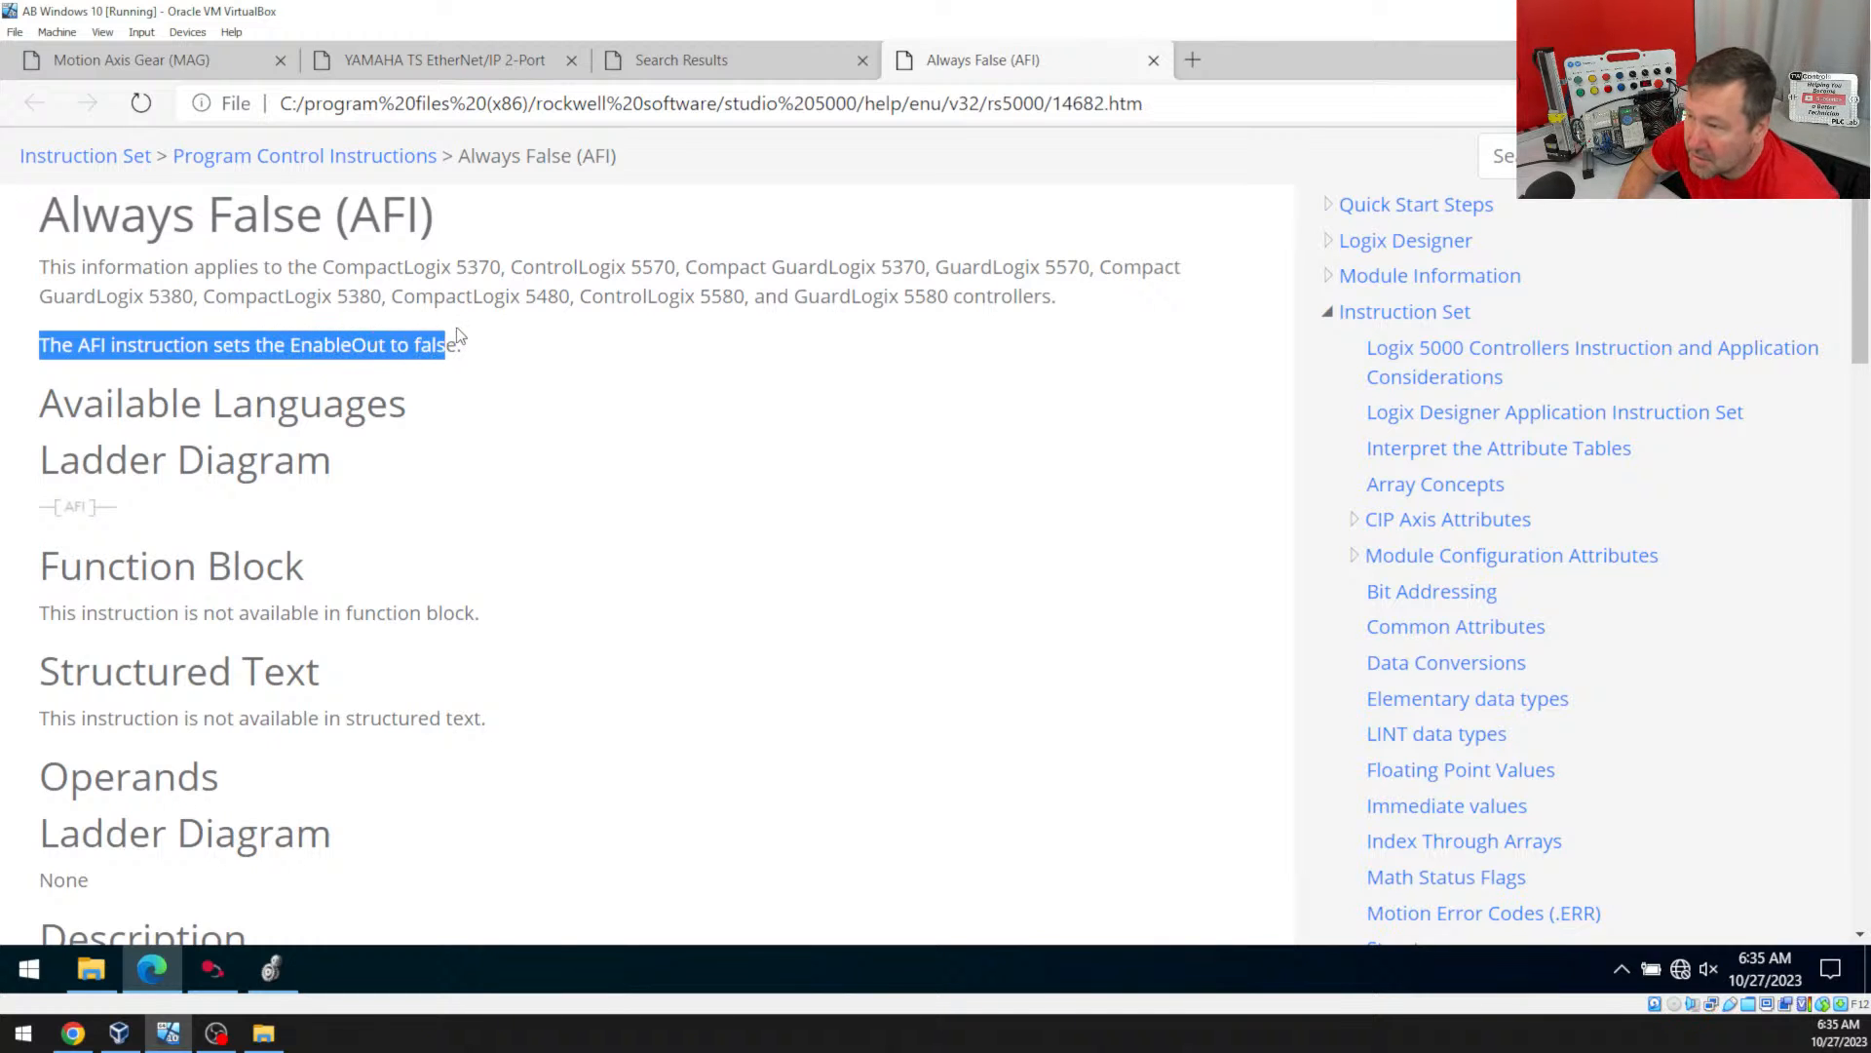
pyautogui.moveTo(424, 345); pyautogui.dragTo(459, 345)
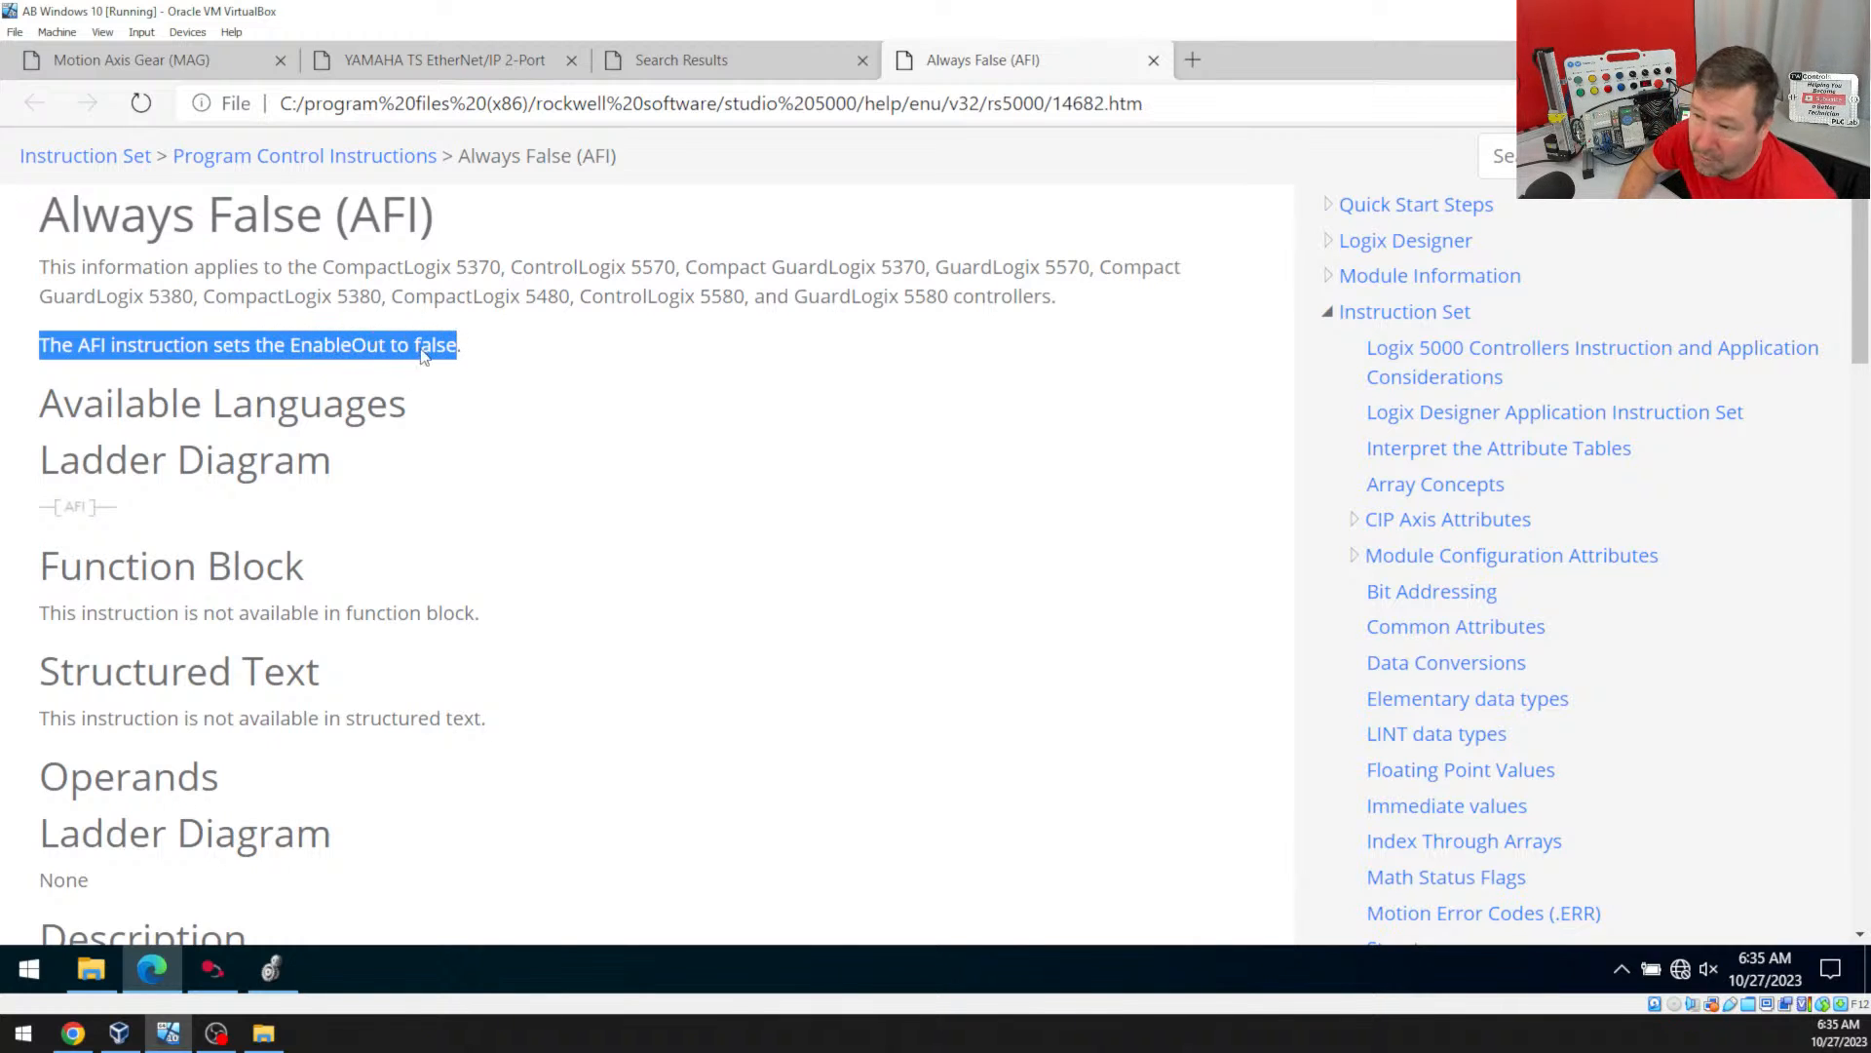
pyautogui.moveTo(284, 391)
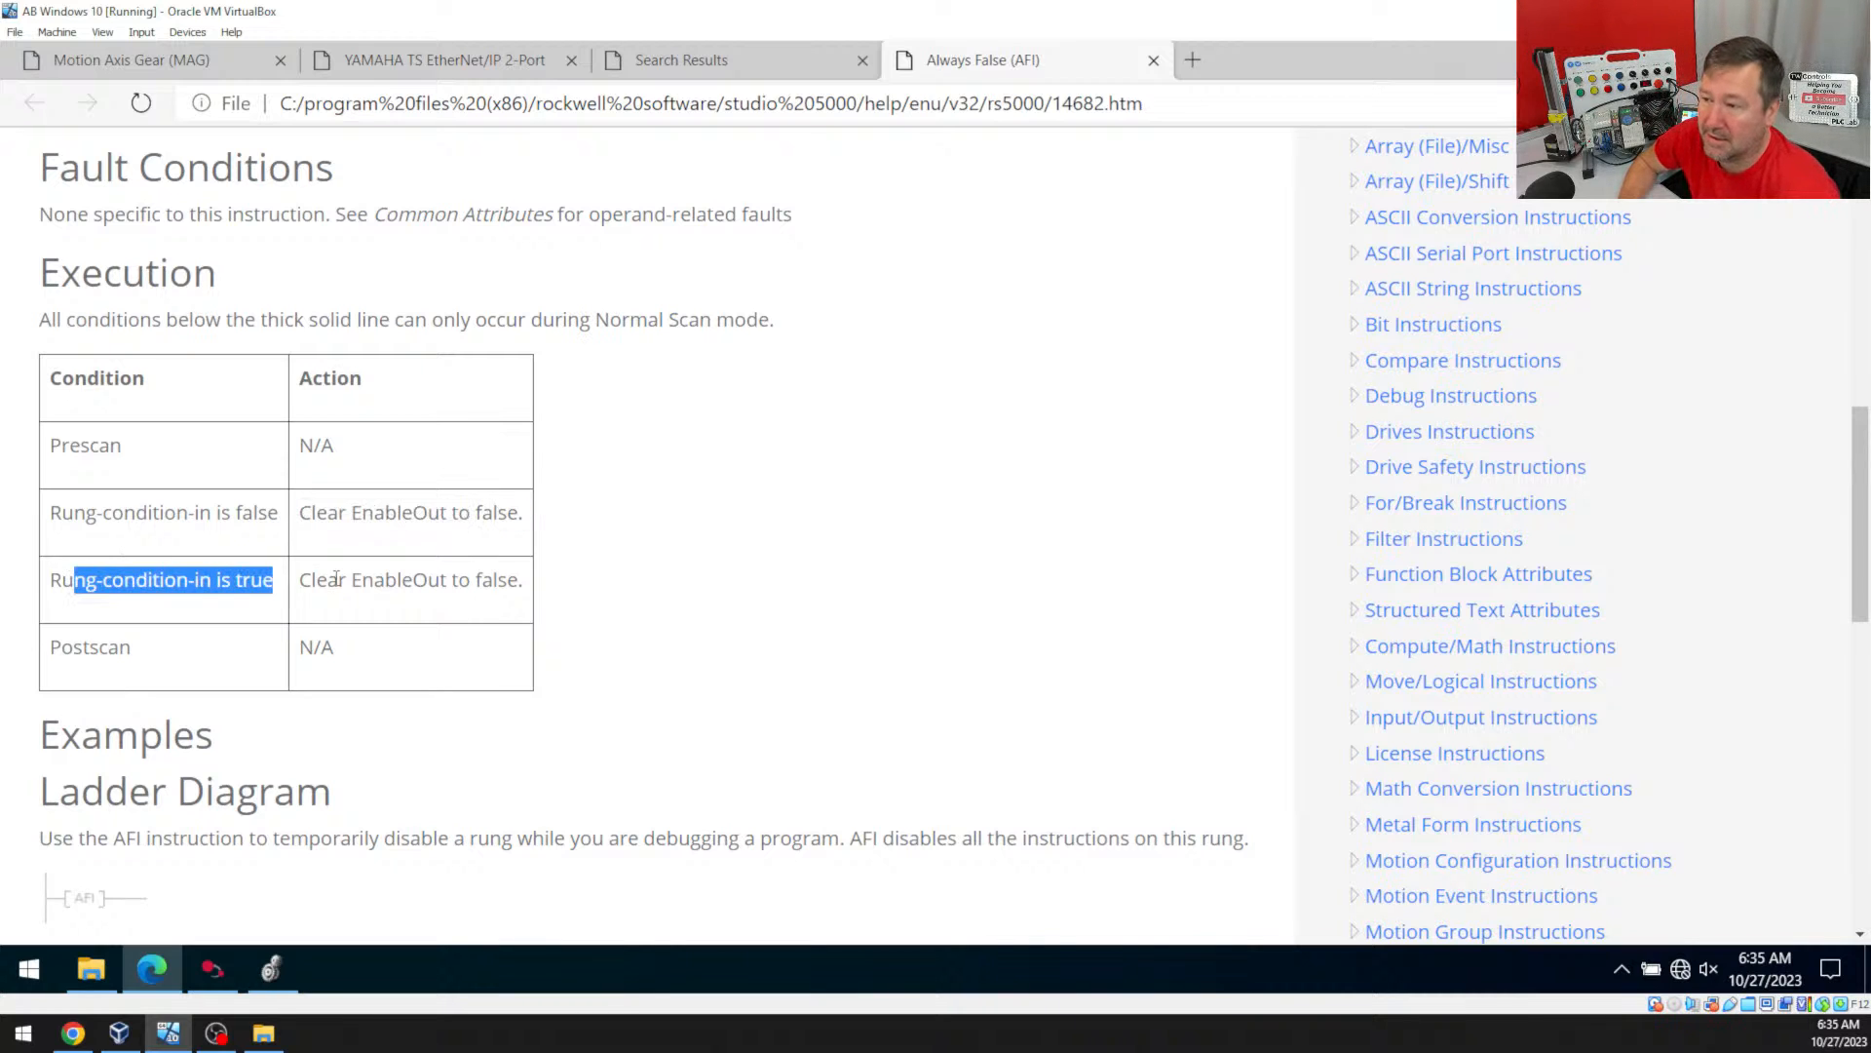
pyautogui.scroll(-3)
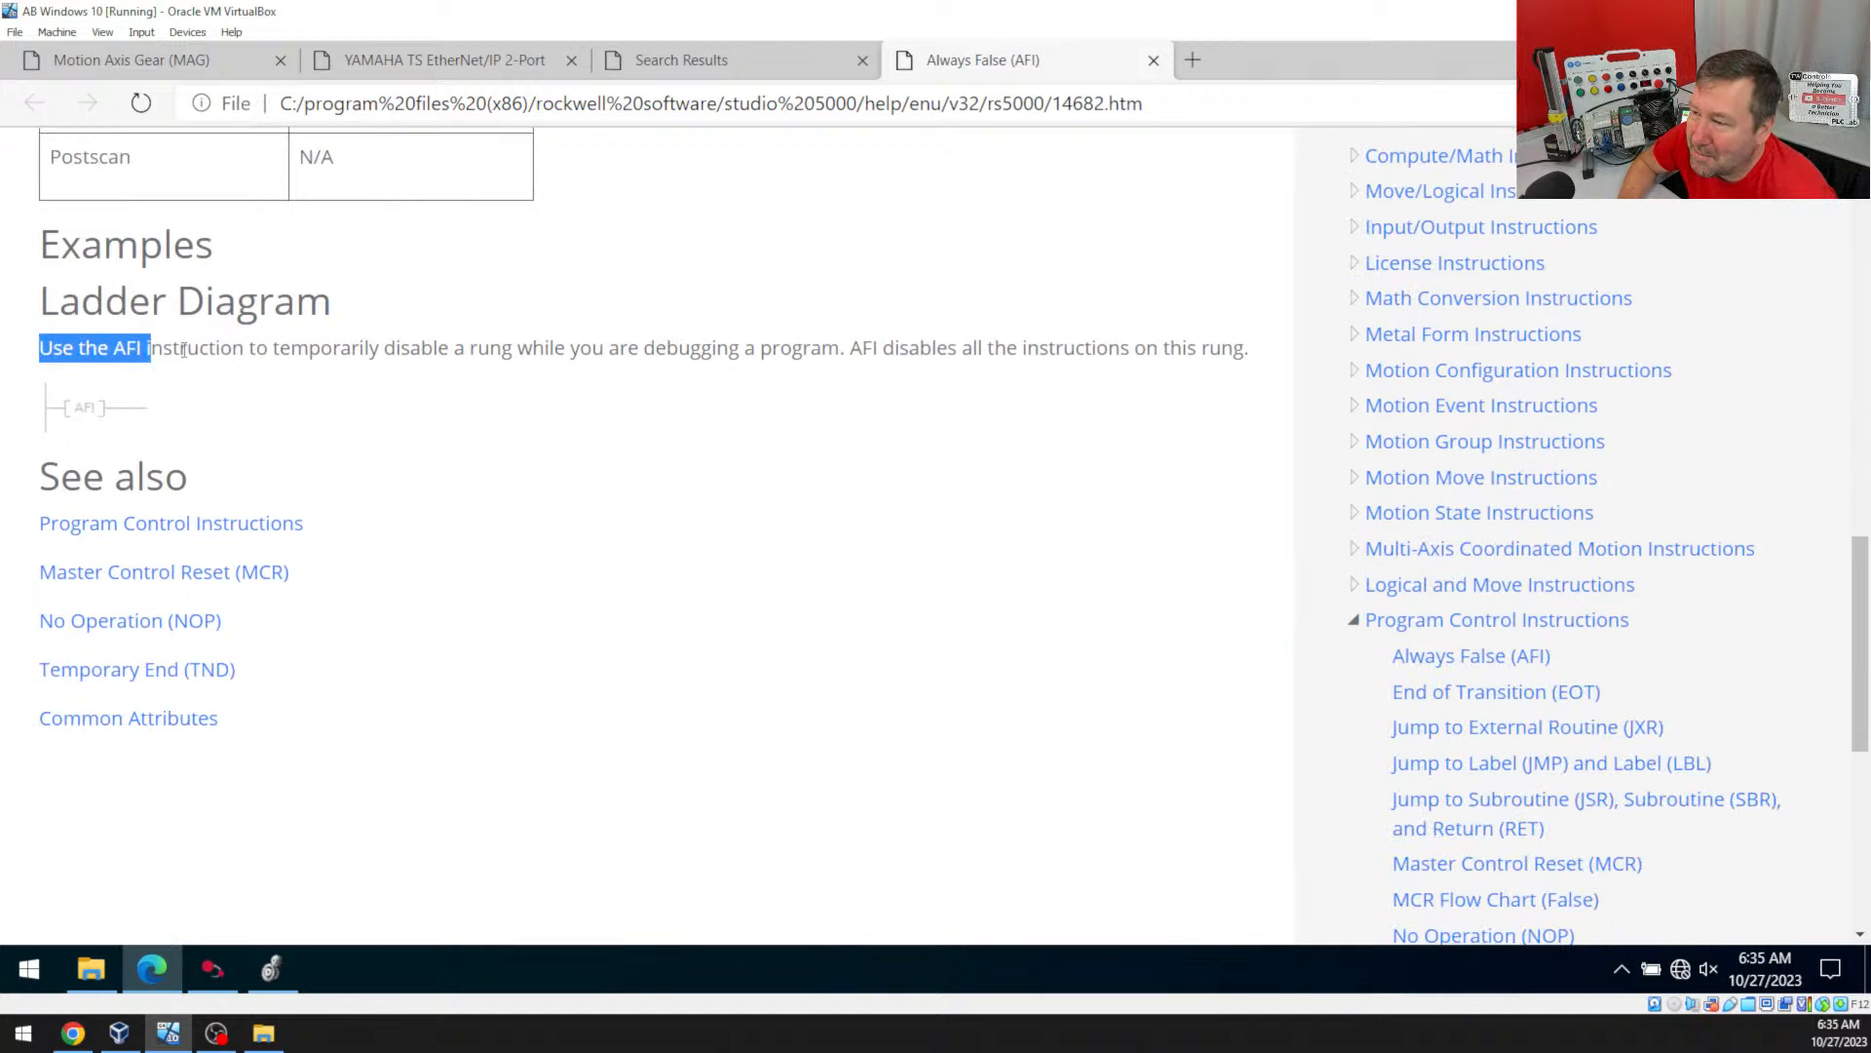
pyautogui.moveTo(152, 347); pyautogui.dragTo(638, 347)
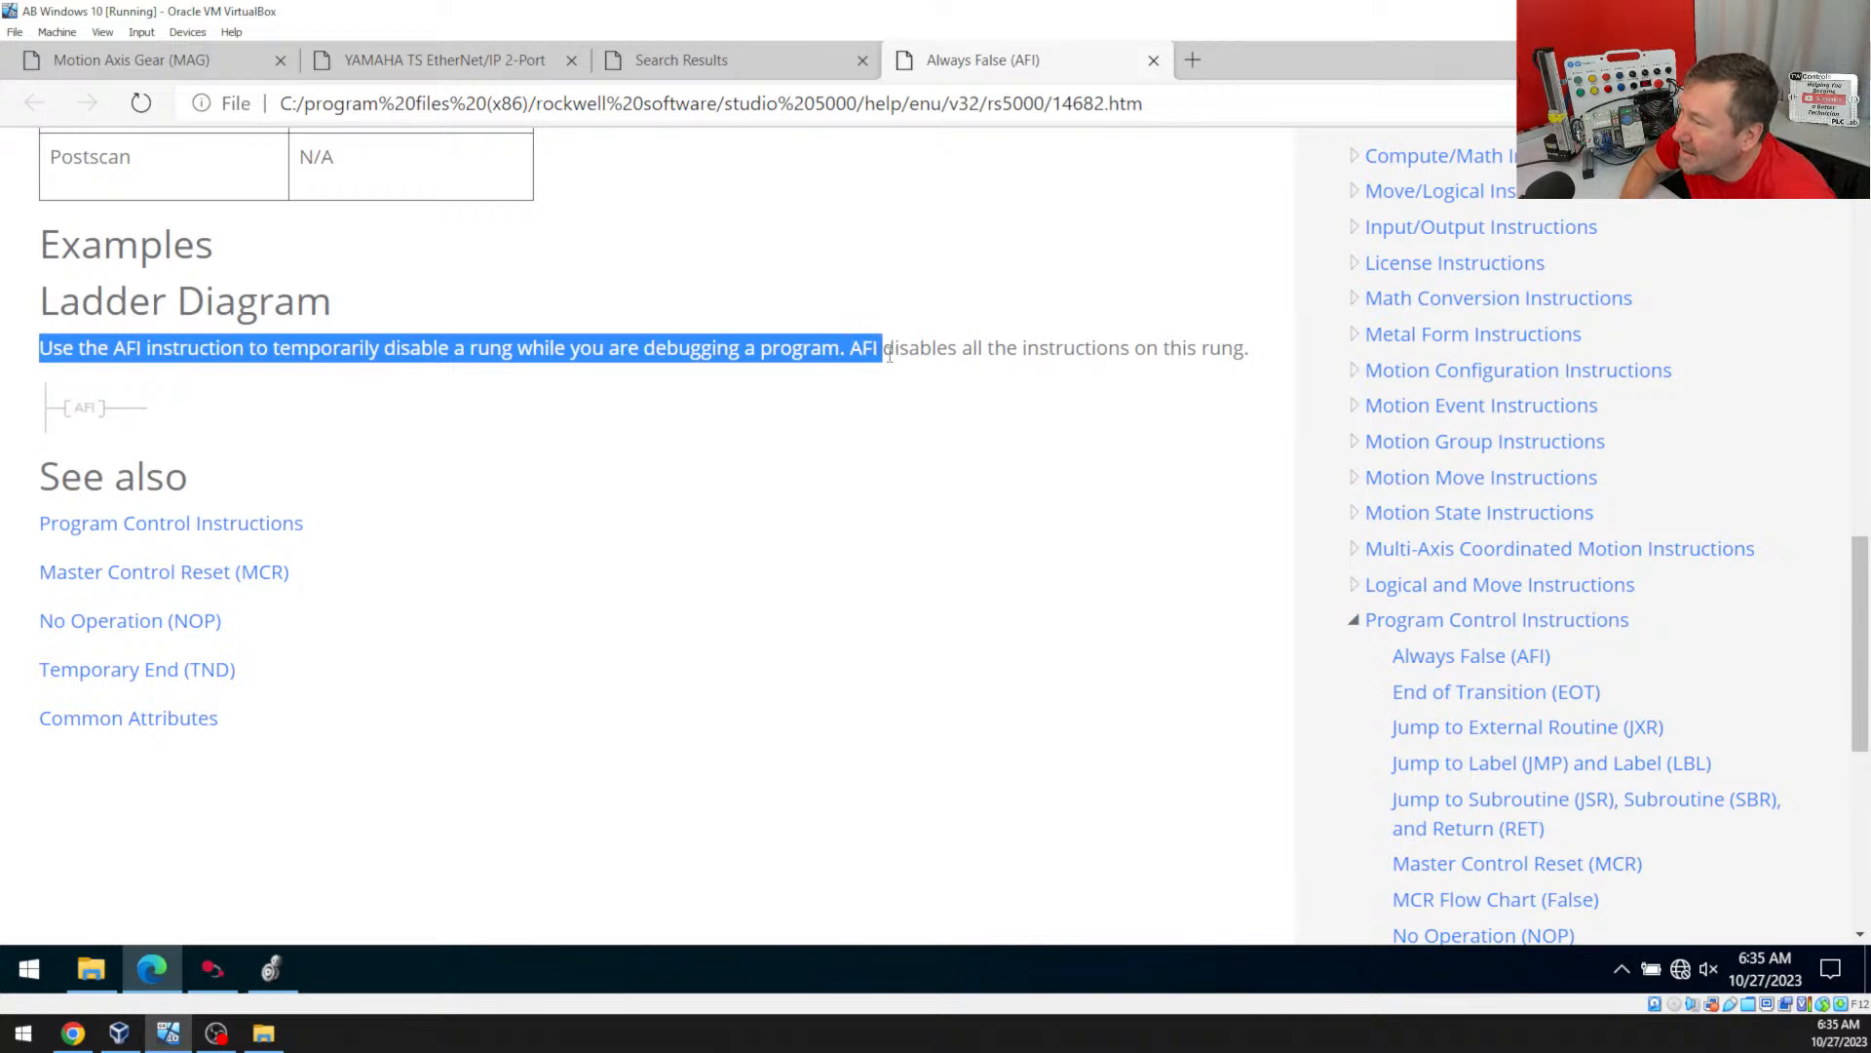
pyautogui.moveTo(876, 347); pyautogui.dragTo(1248, 347)
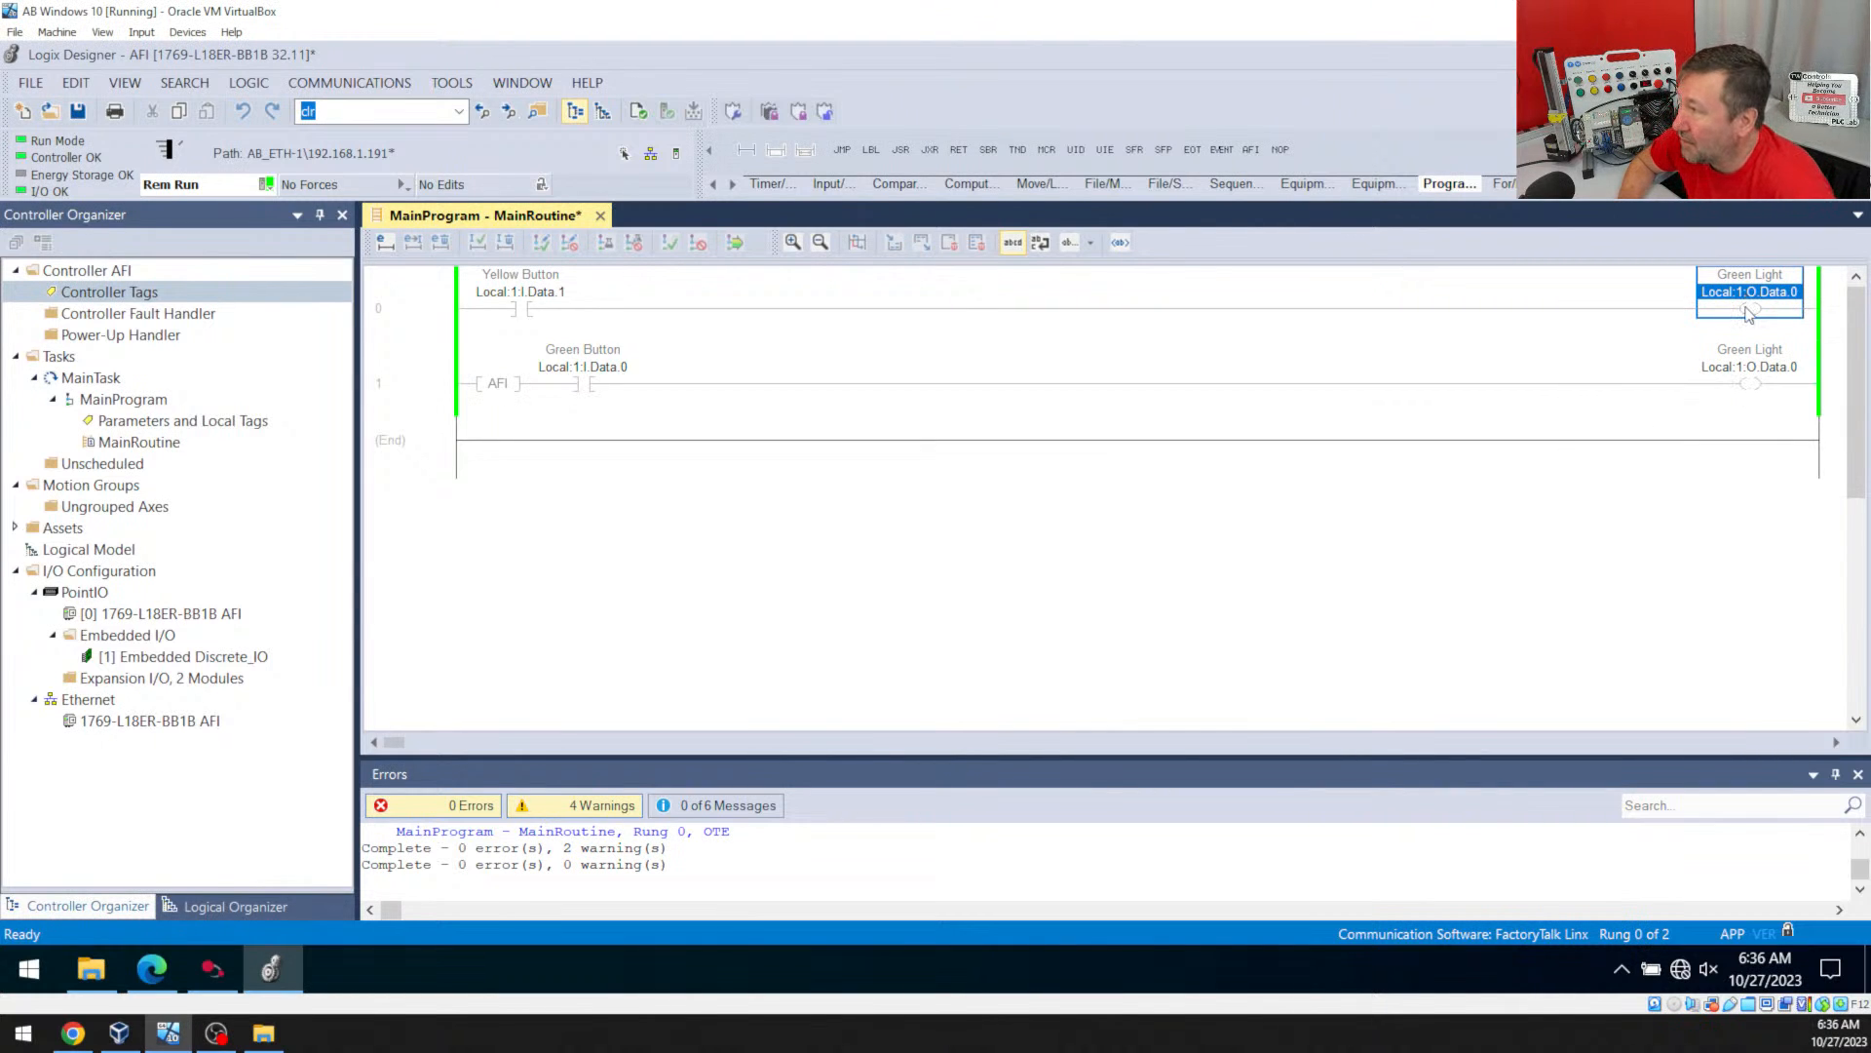
pyautogui.moveTo(1749, 291)
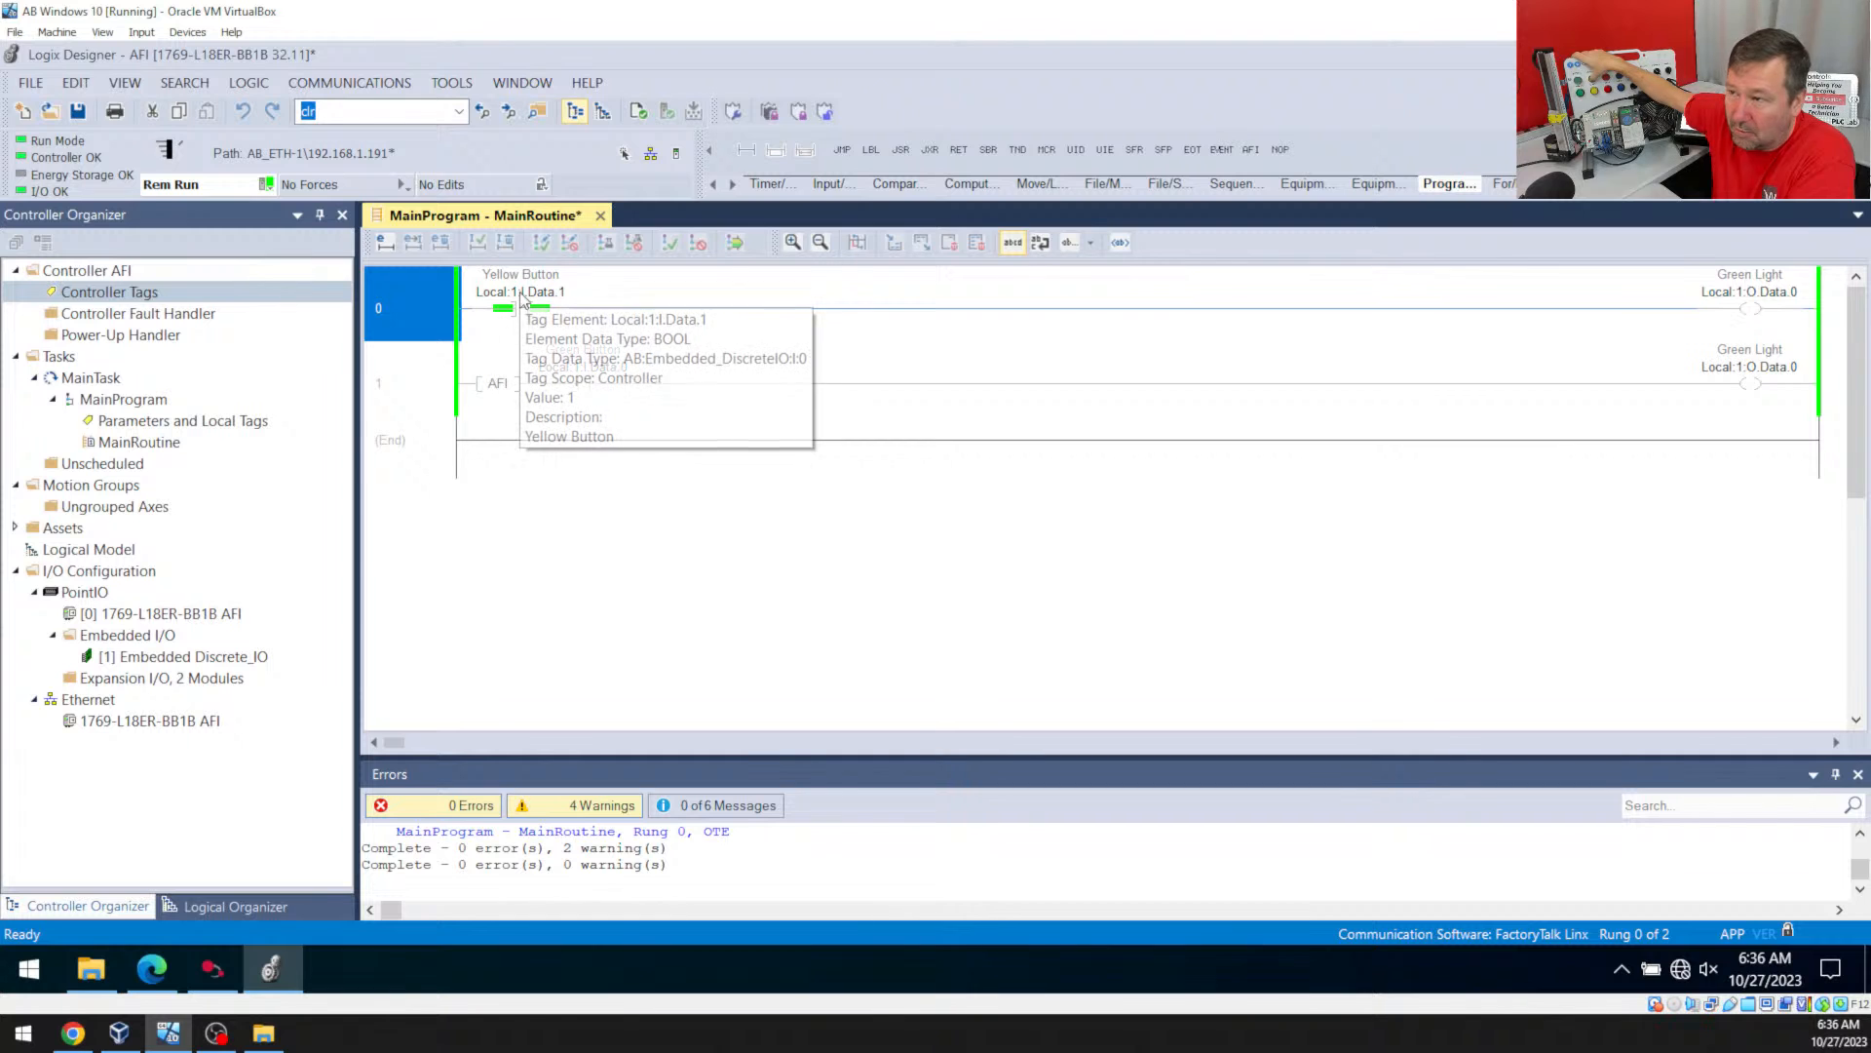
pyautogui.moveTo(1715, 298)
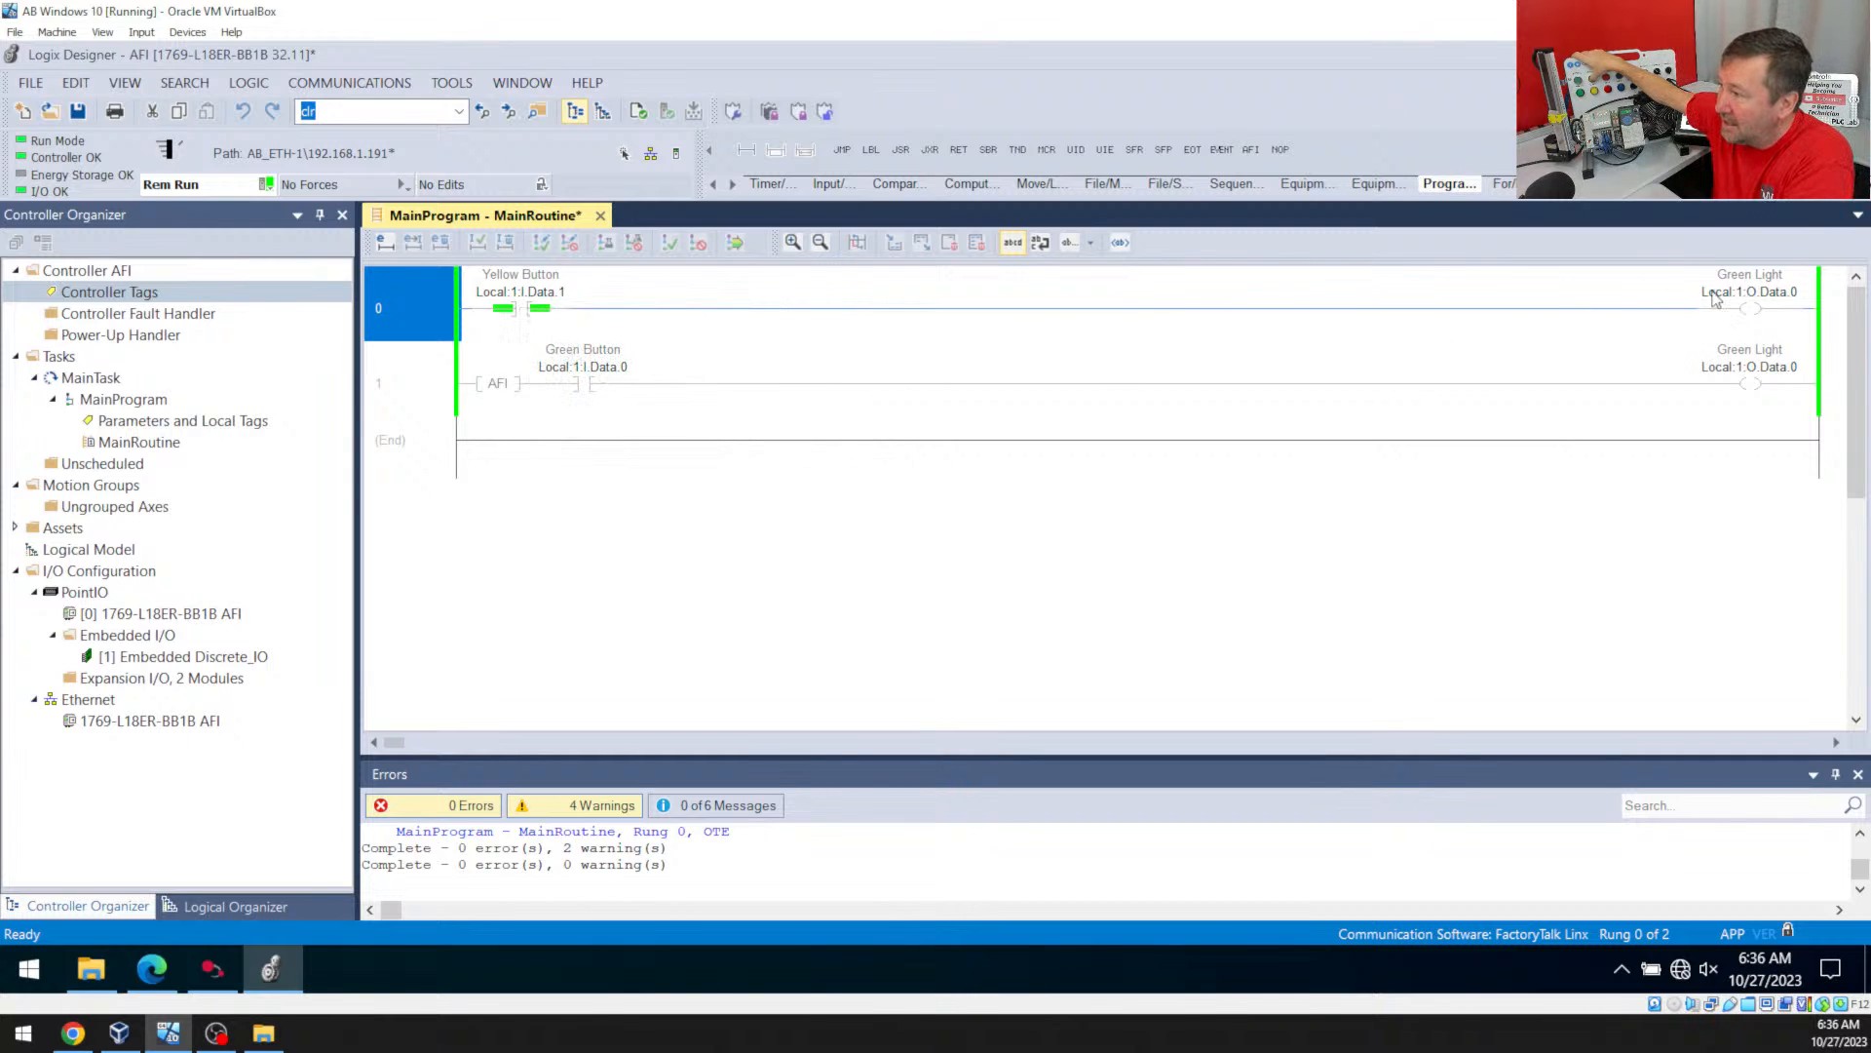
pyautogui.moveTo(1742, 298)
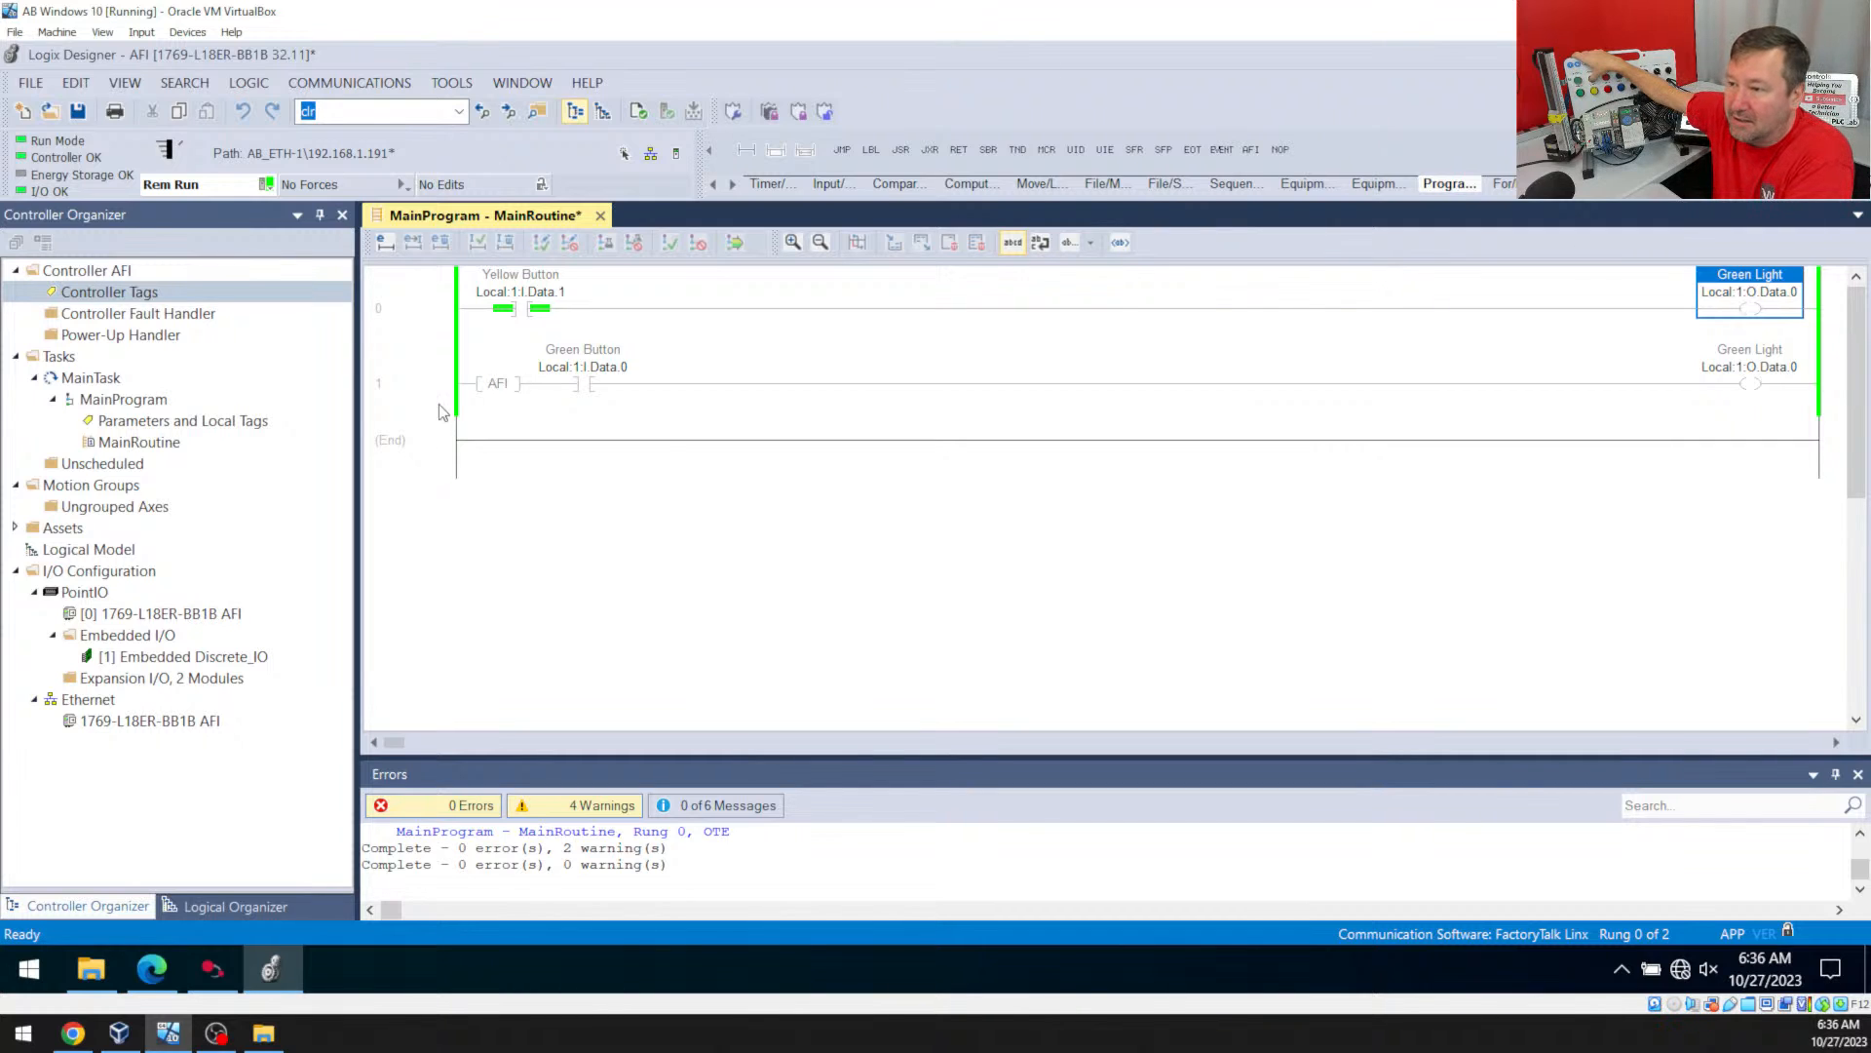
pyautogui.click(498, 383)
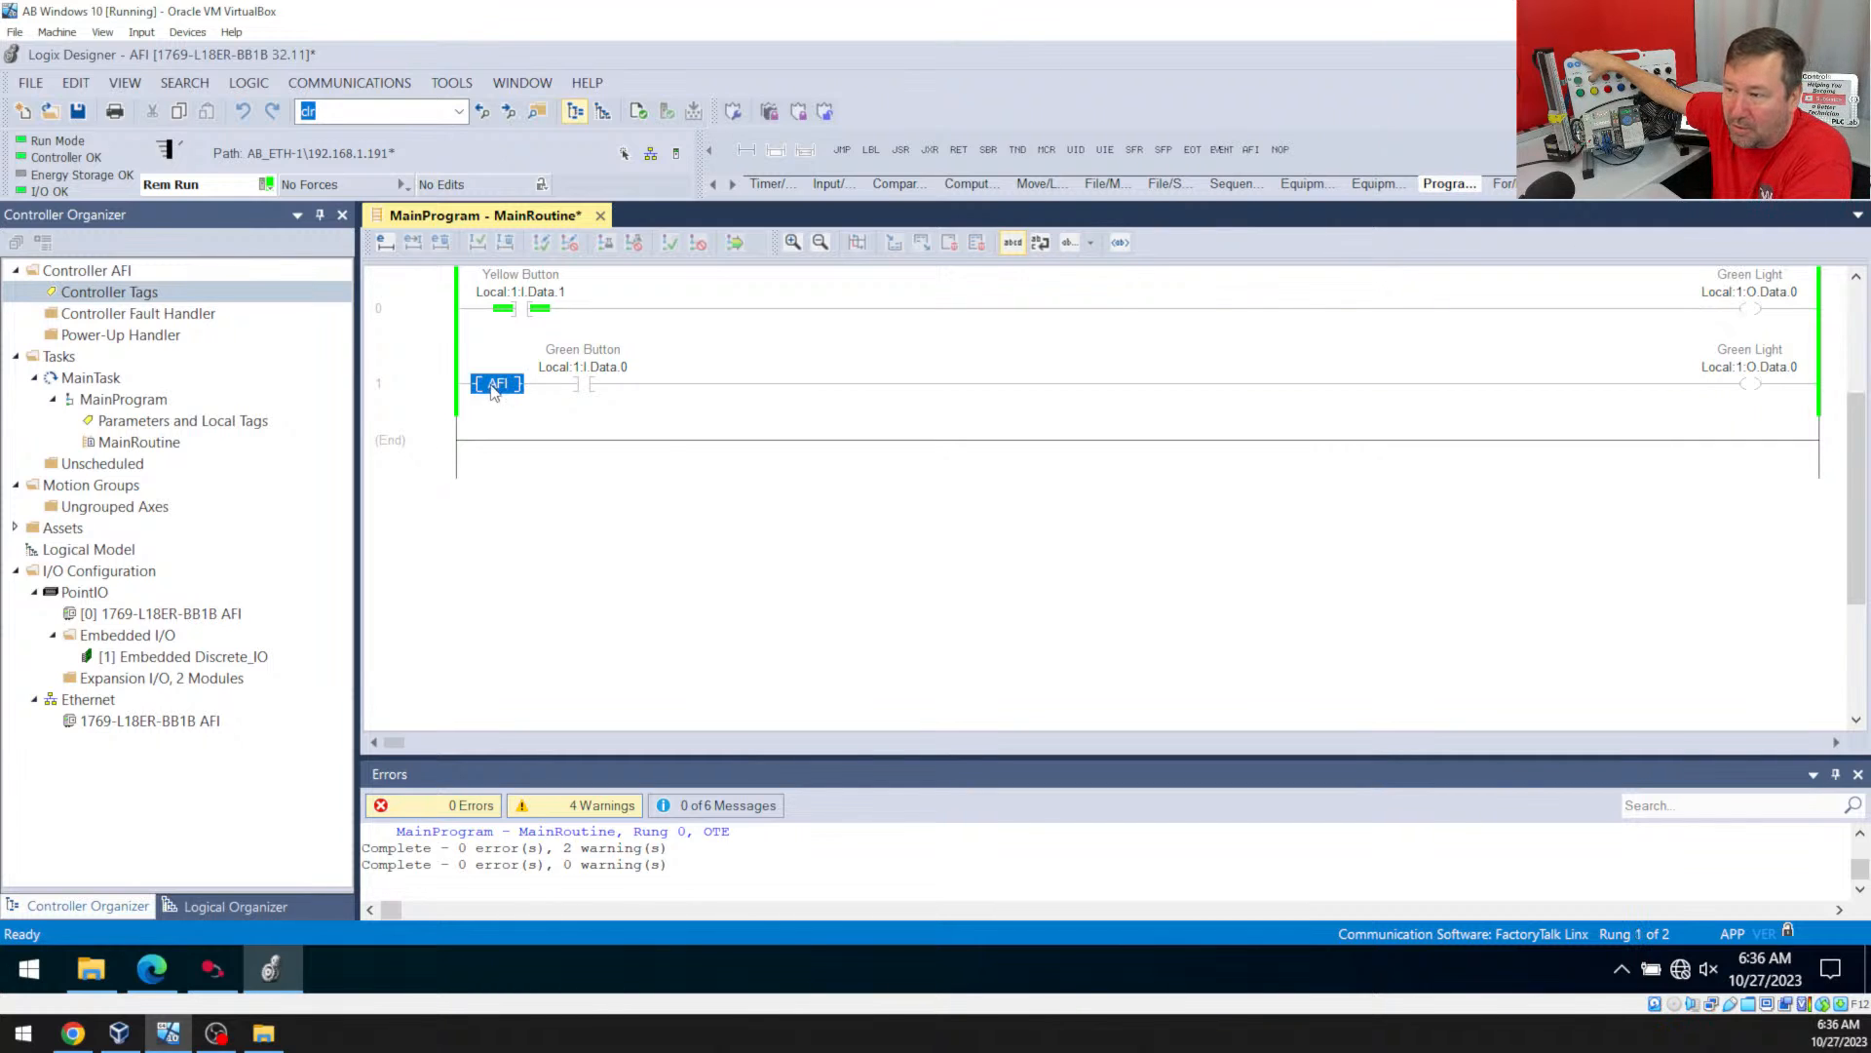
pyautogui.moveTo(537, 413)
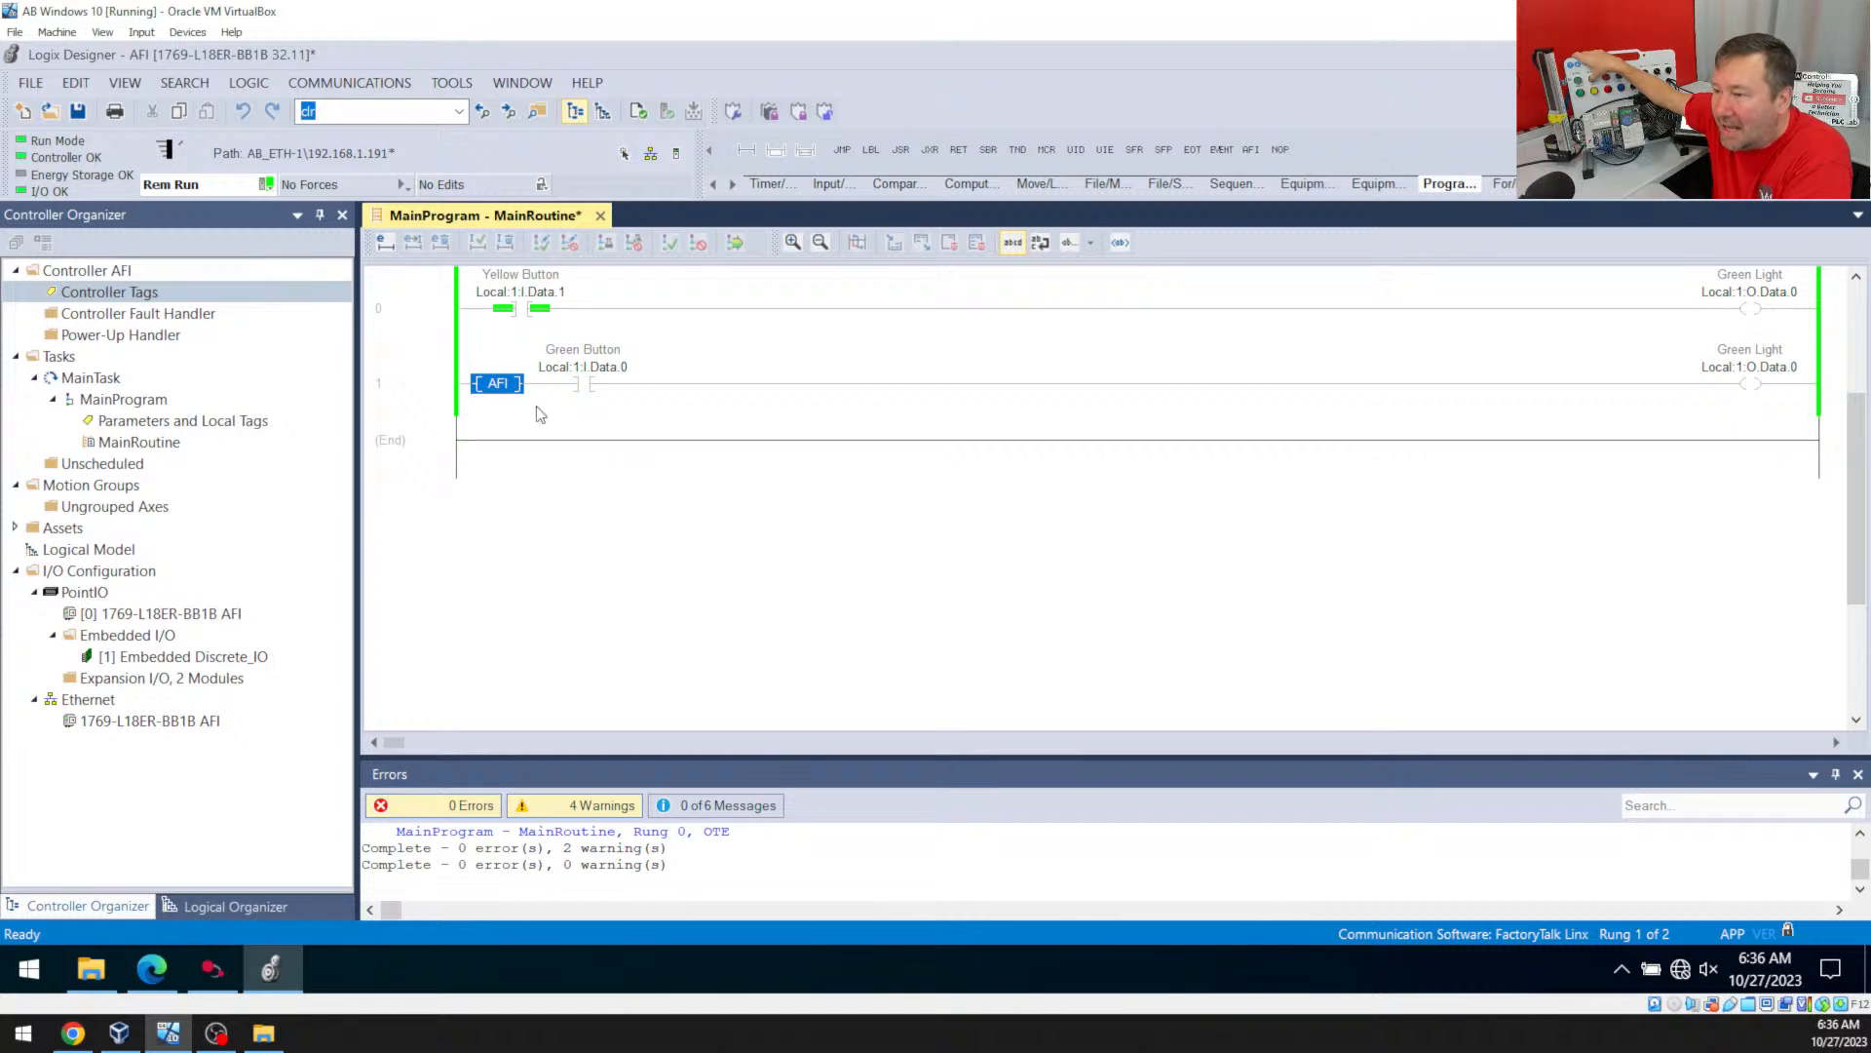
pyautogui.moveTo(1531, 446)
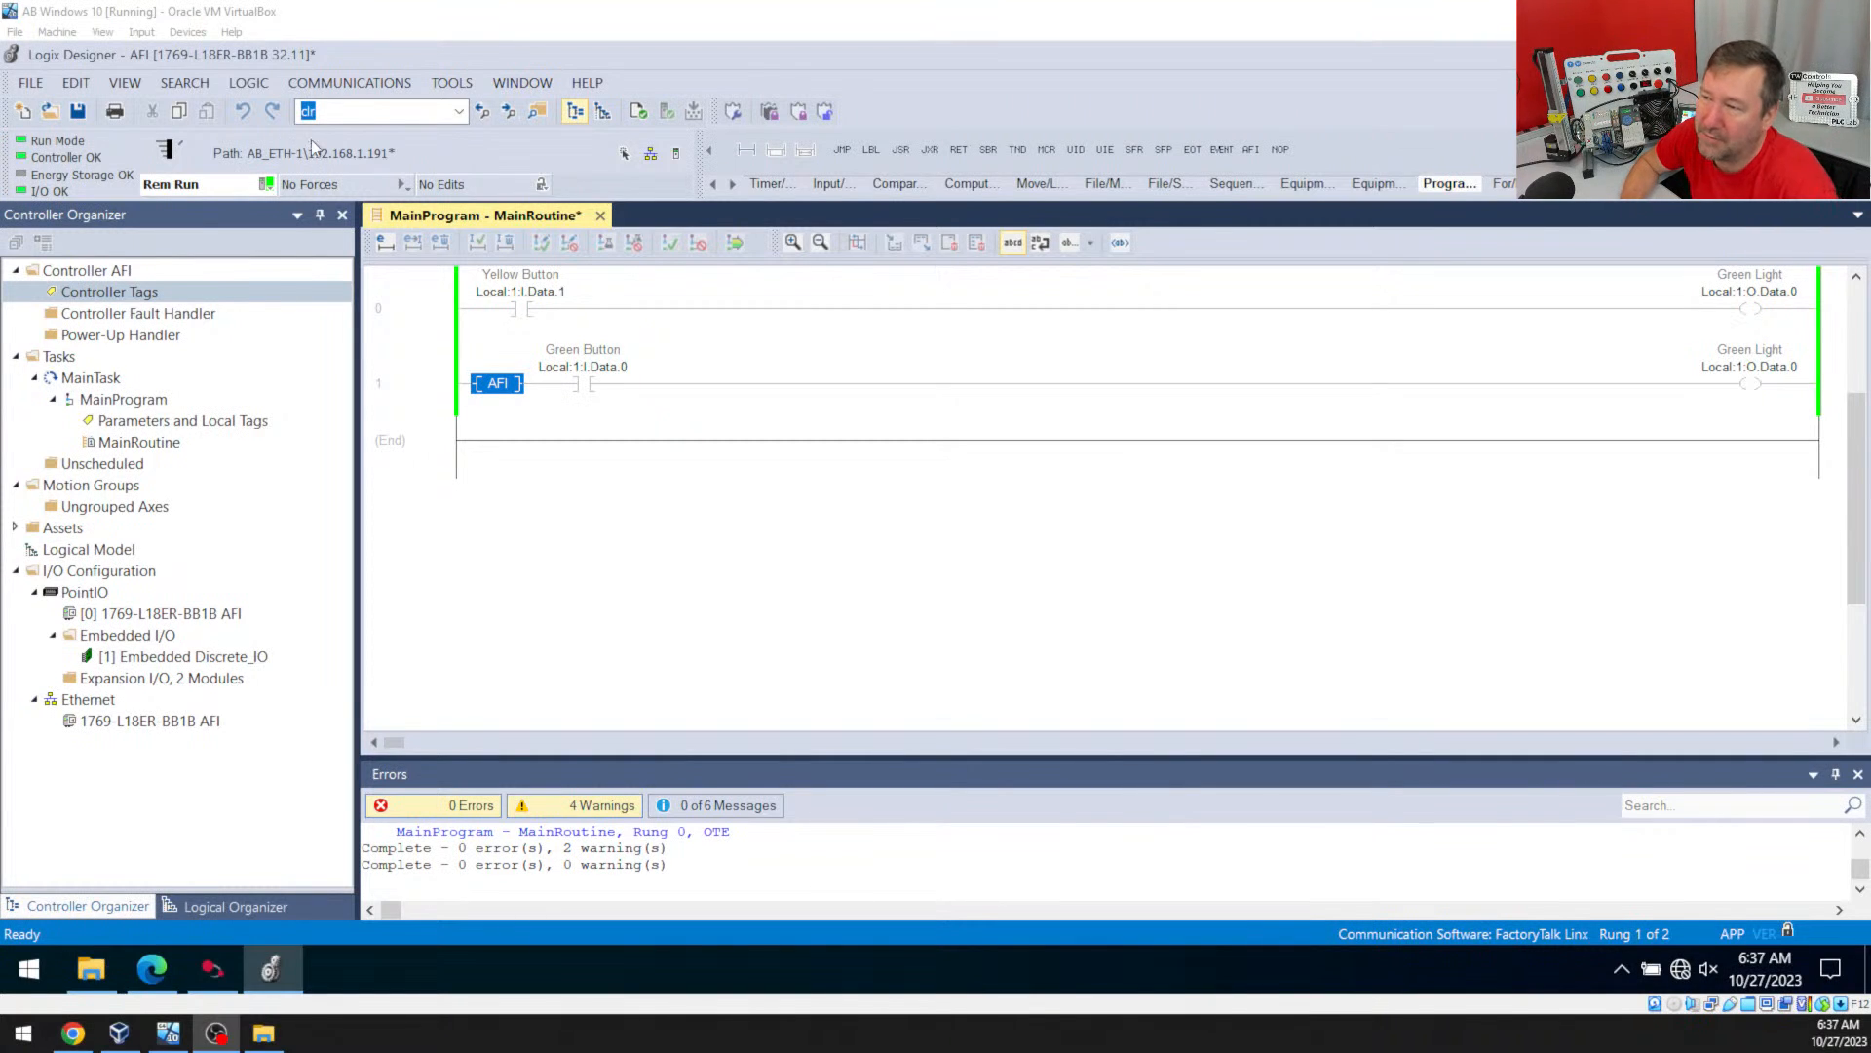
# Copy the Yellow Button rung 0 to a new rung 2 after rung 1
pyautogui.click(409, 307)
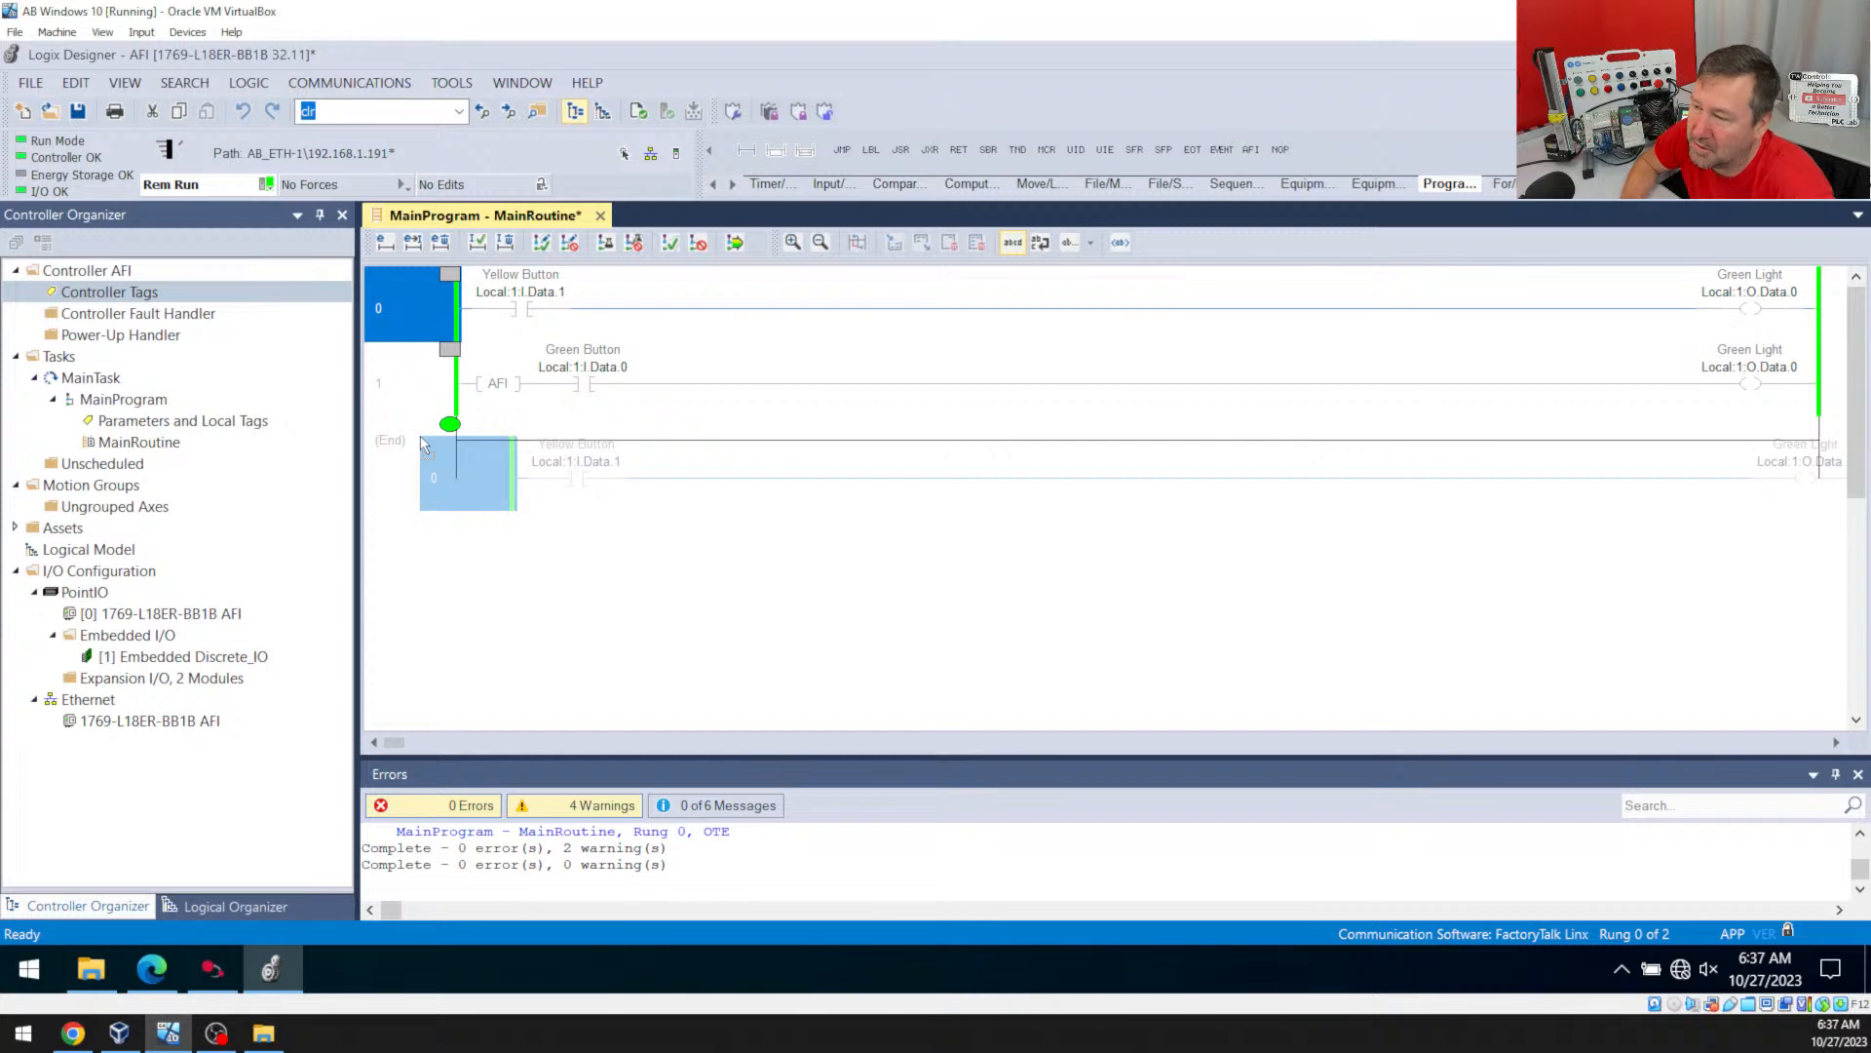
pyautogui.click(734, 243)
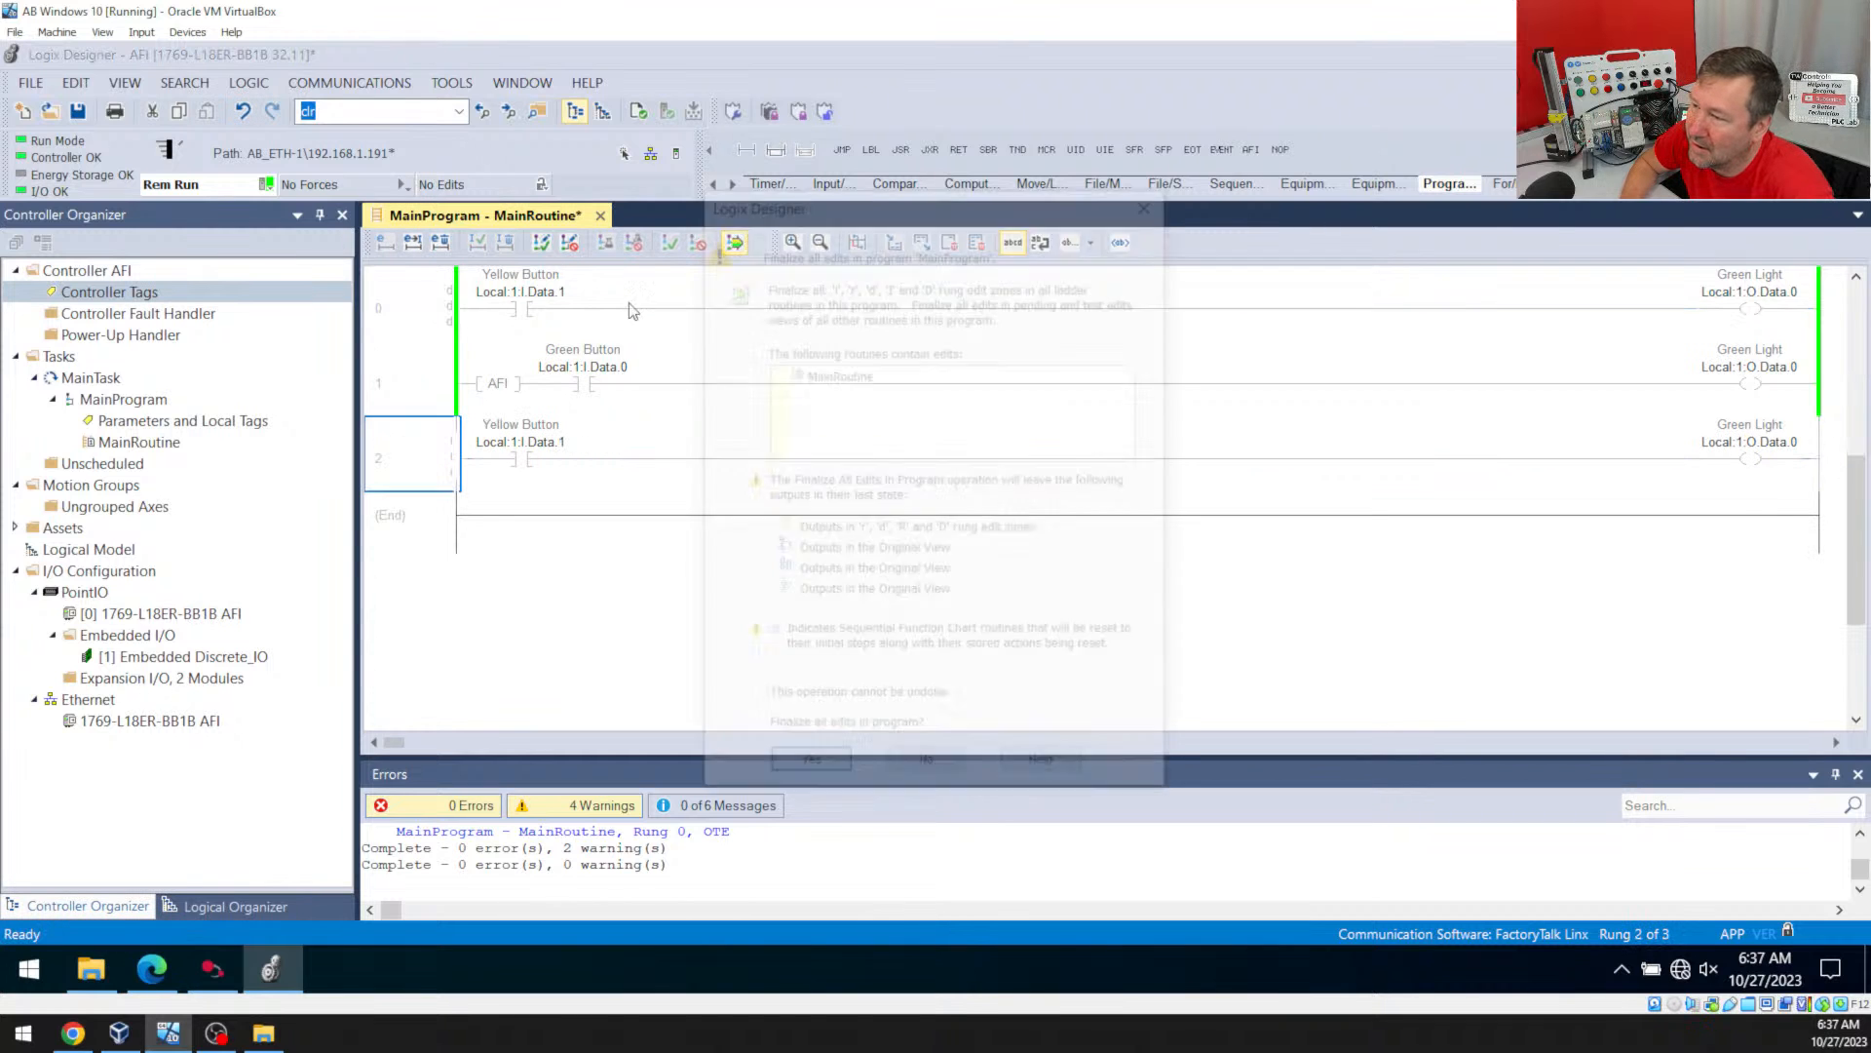